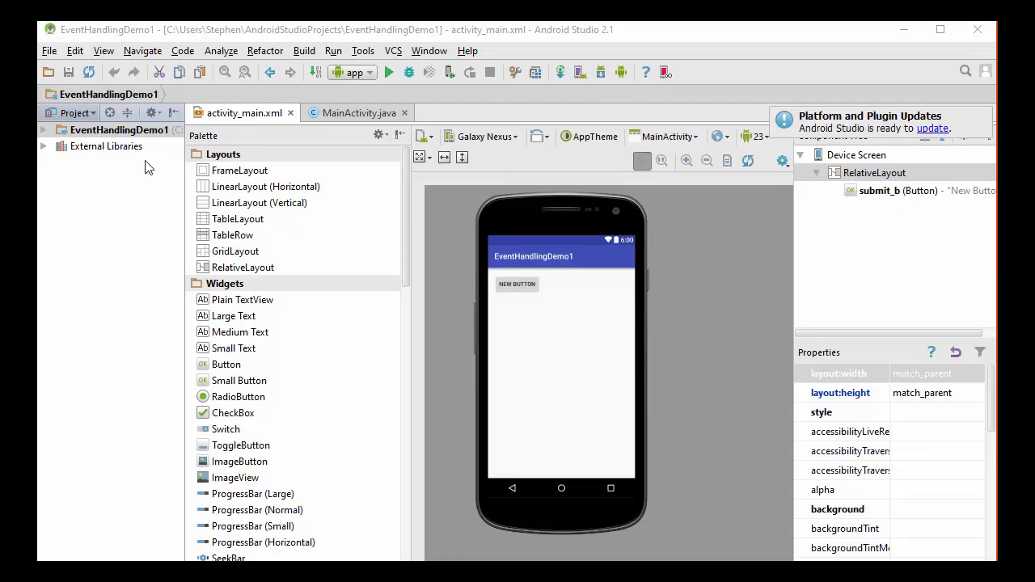
mouse_move(204, 219)
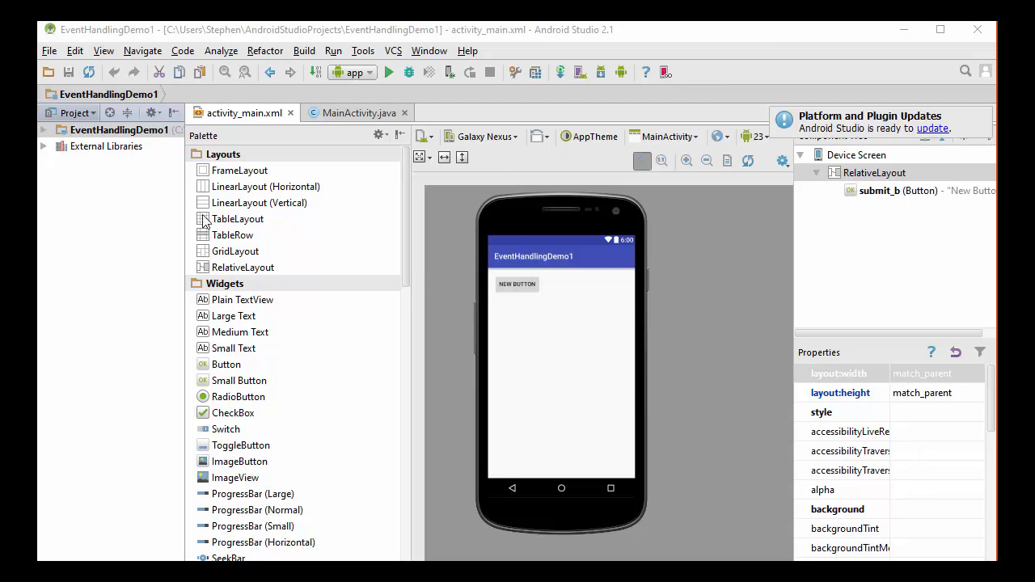
mouse_move(47, 50)
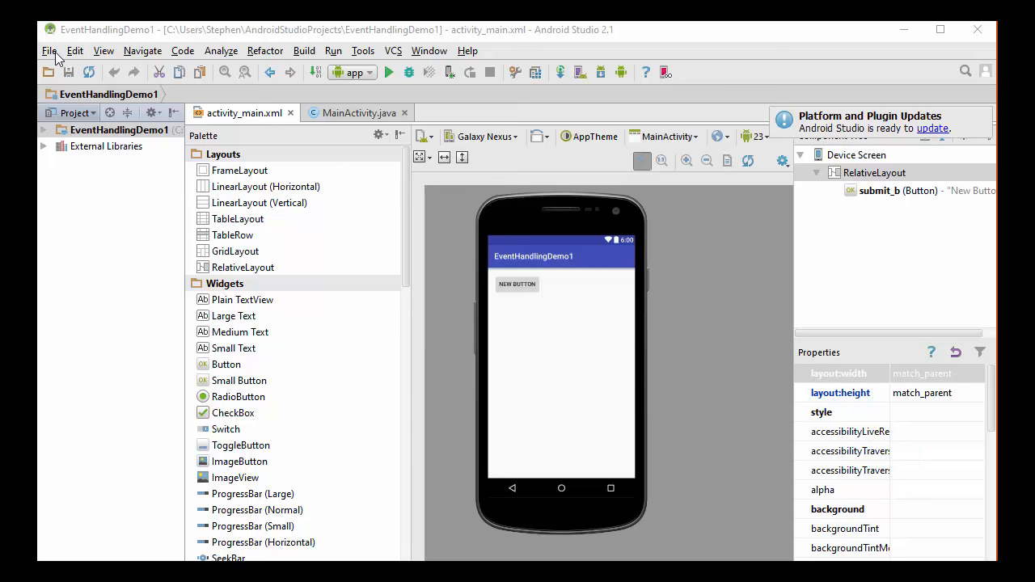
Choose New Project from the File > New menu.
click(48, 50)
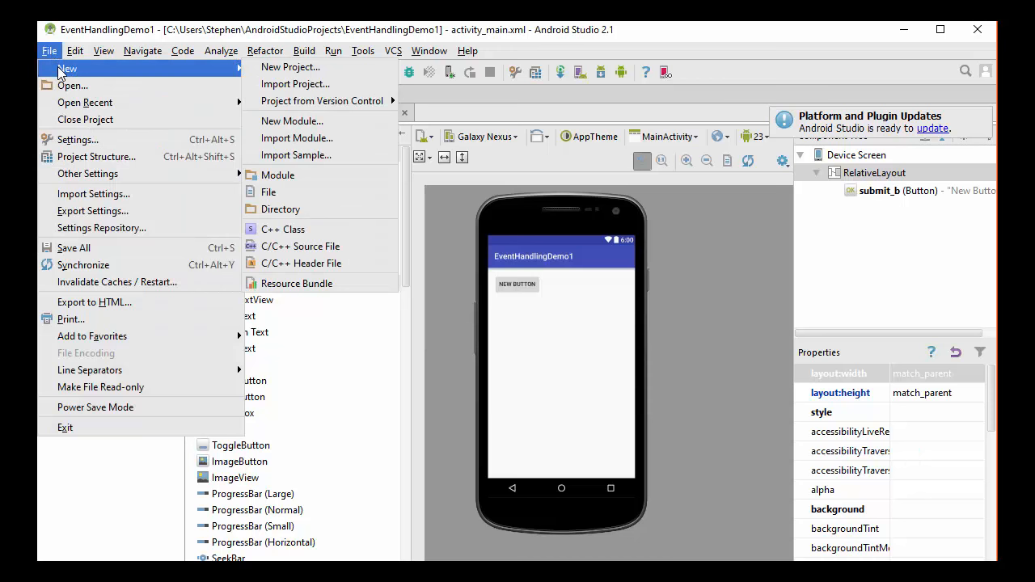
mouse_move(290, 66)
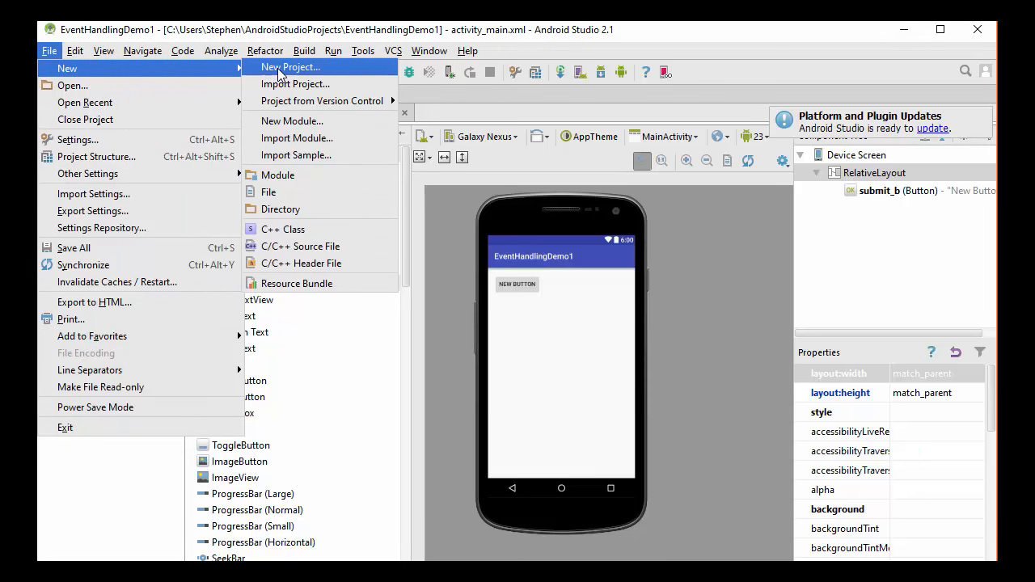
click(289, 66)
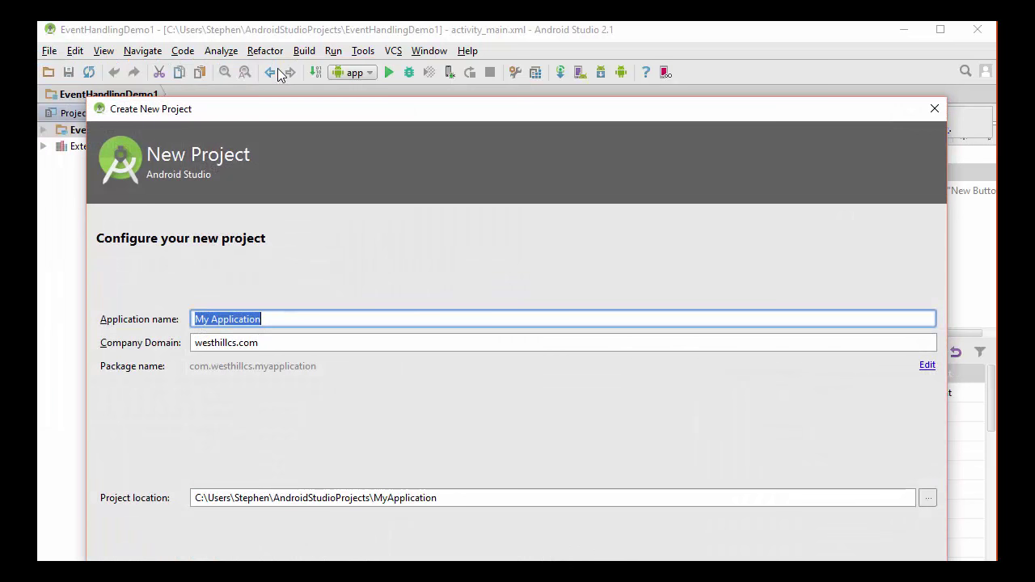
Name the app 'President Quiz' and the empty activity 'Quiz', then finish.
text(Pre)
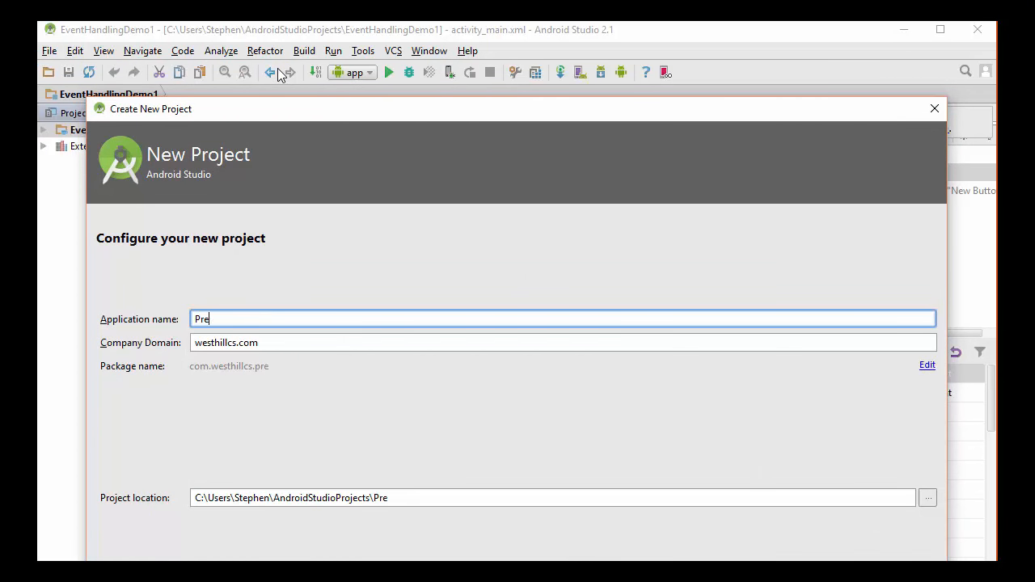
text(sident)
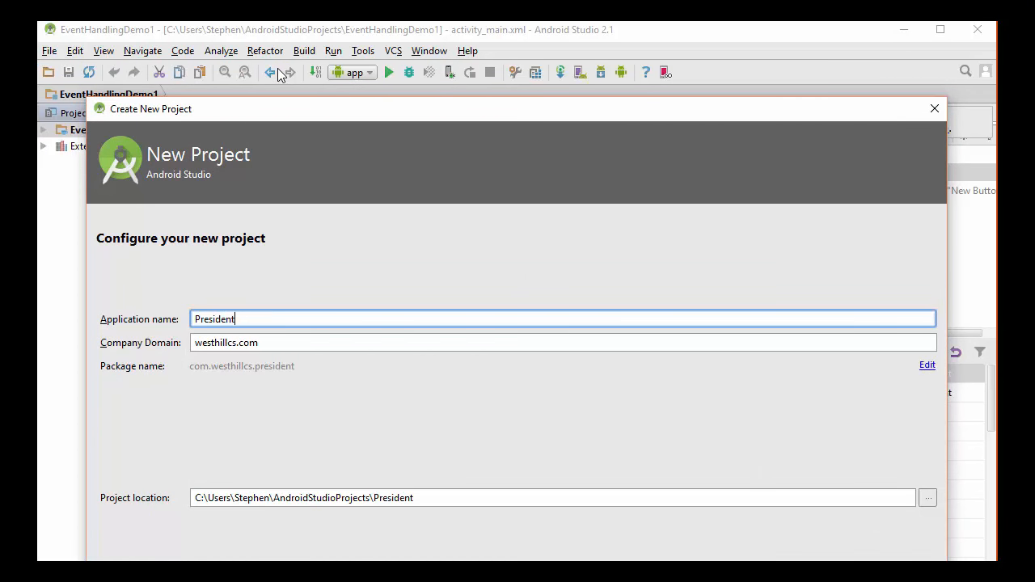
text(Quiz)
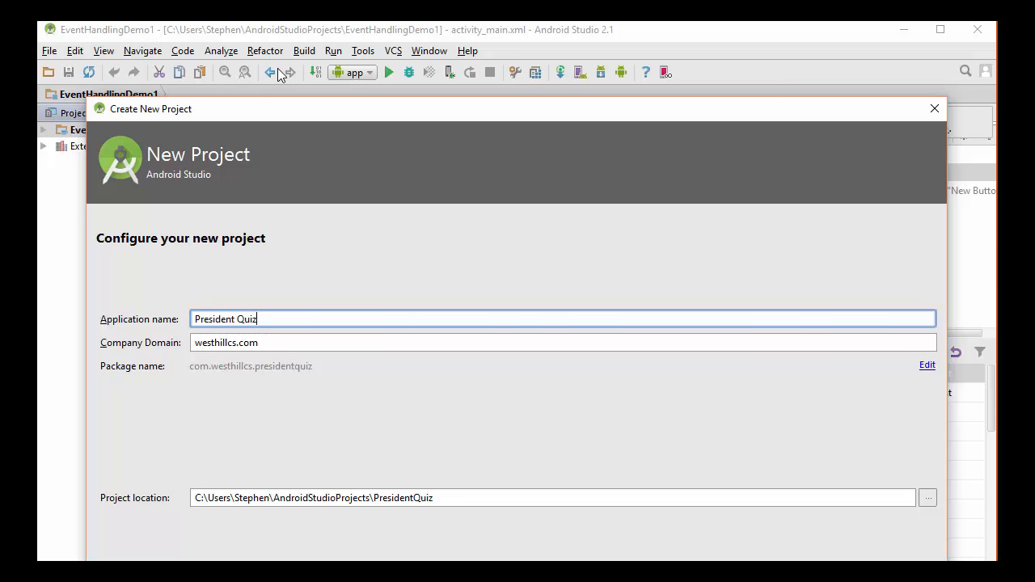
mouse_move(716, 184)
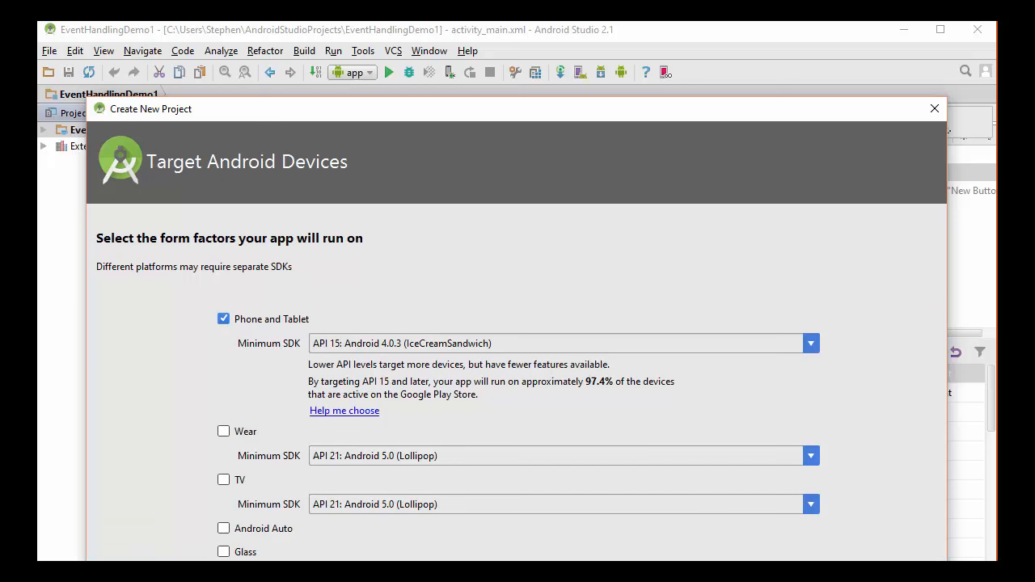
mouse_move(397, 435)
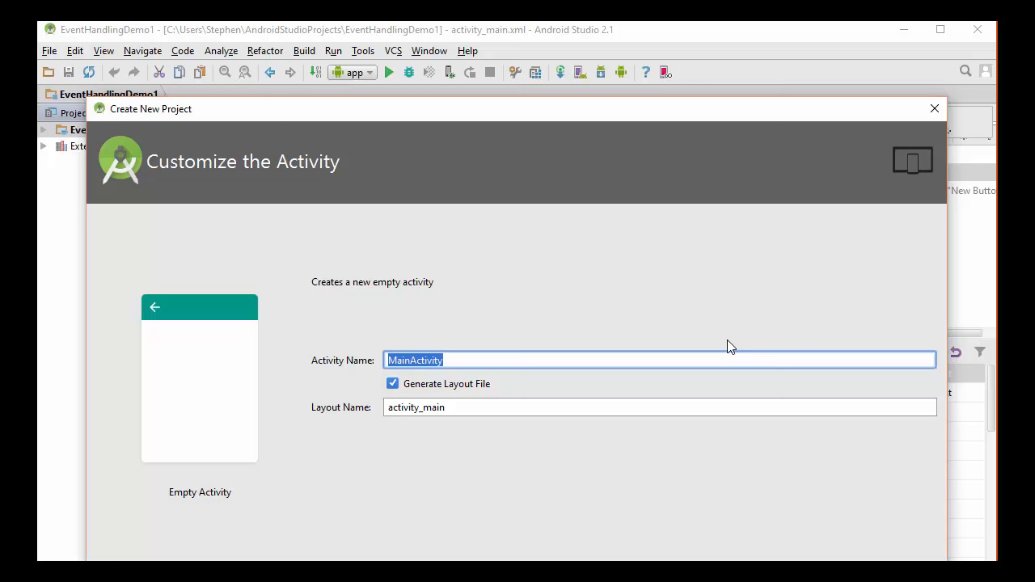
text(Quiz)
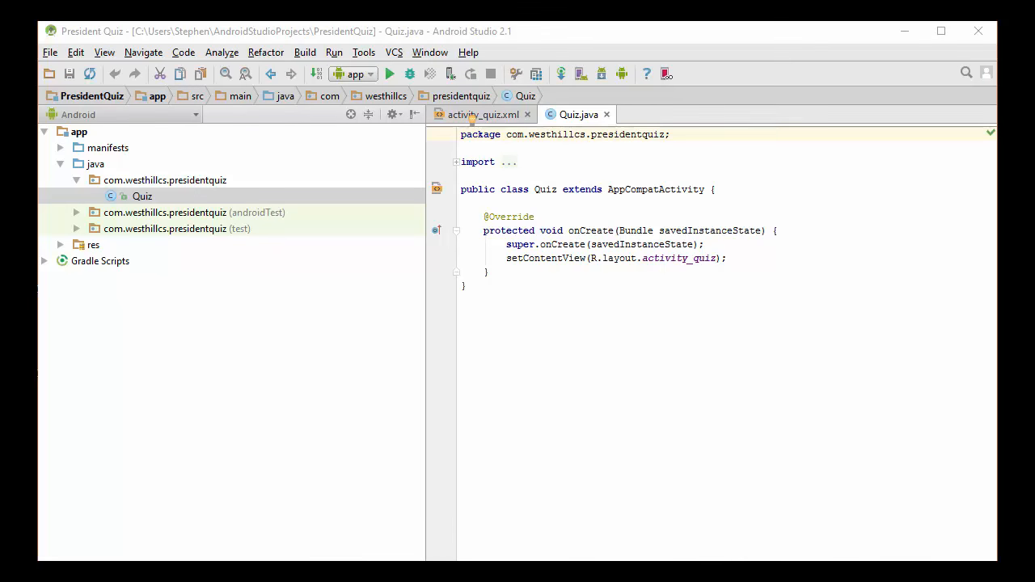
mouse_move(849, 426)
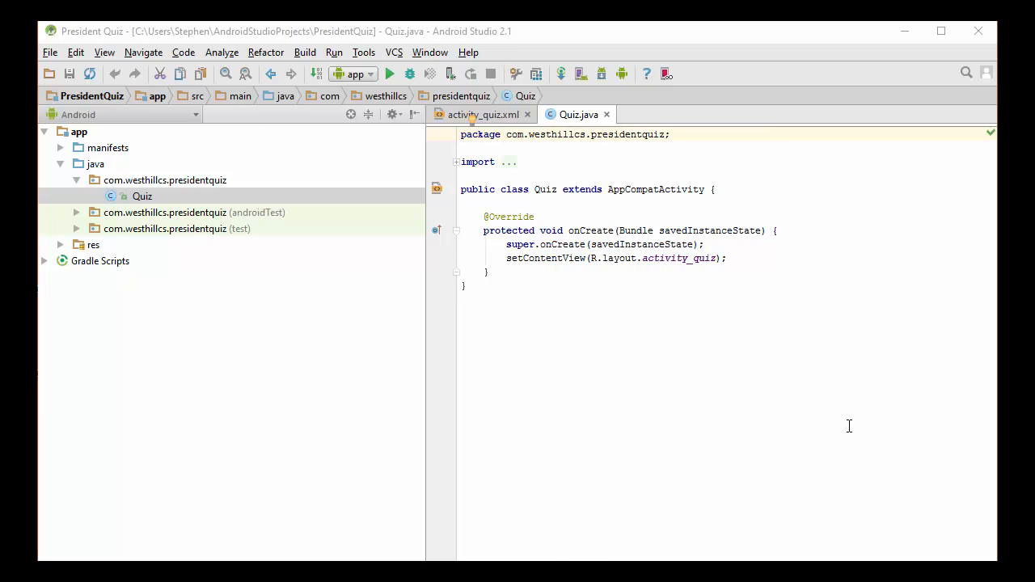
mouse_move(409, 251)
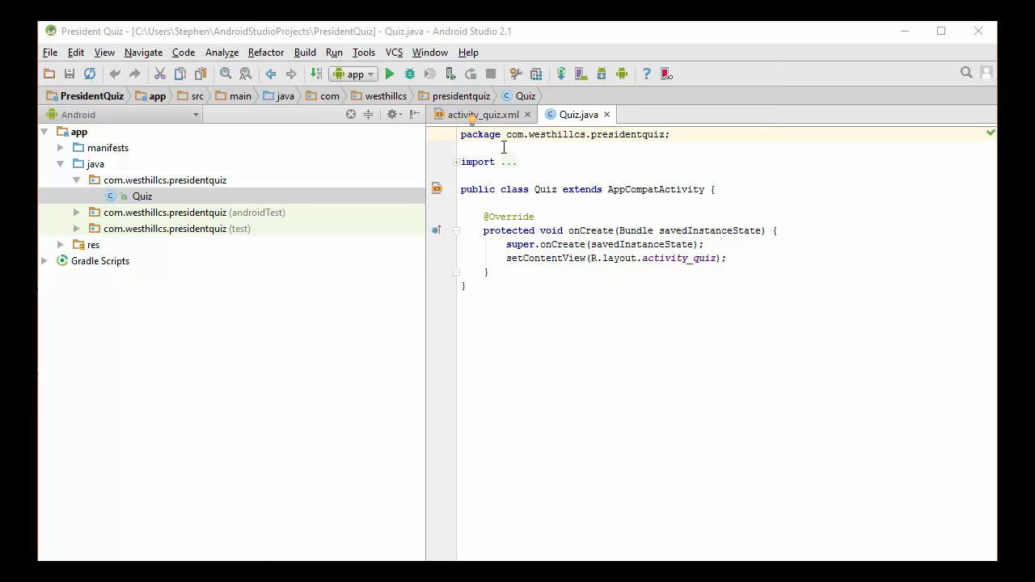
Show activity_quiz.xml in the Design view.
click(483, 114)
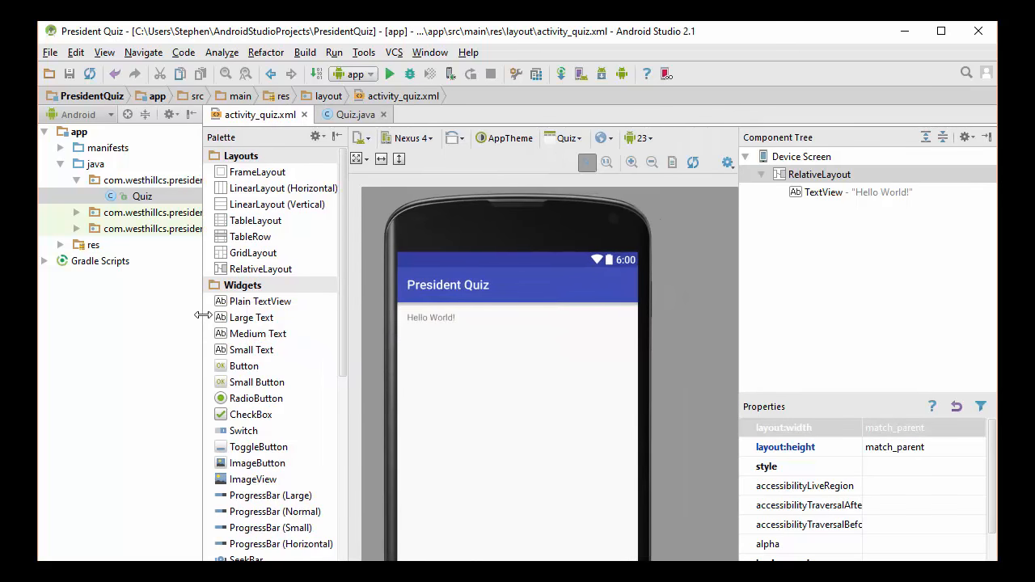
mouse_move(621, 364)
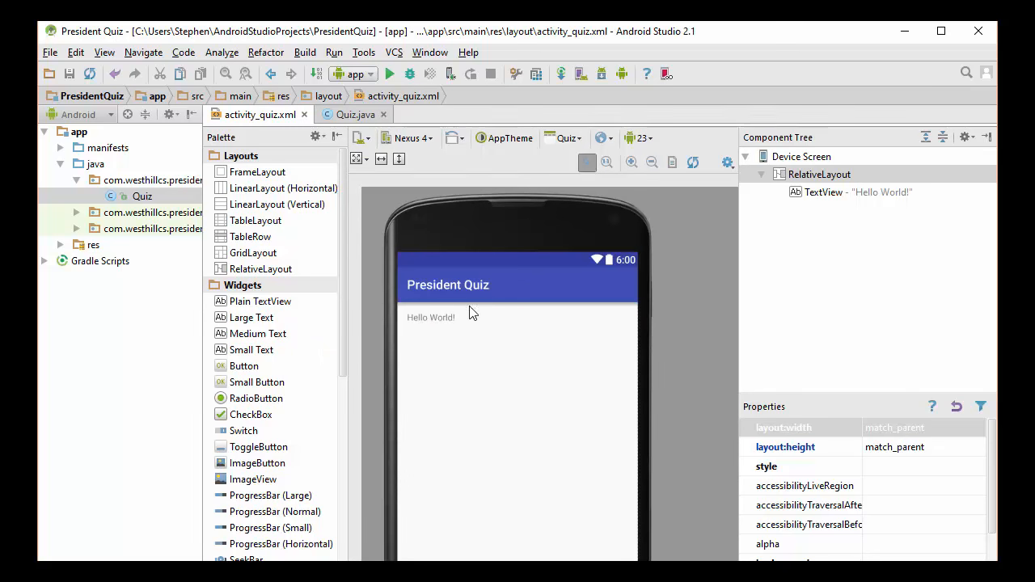
Delete the default 'Hello World!' TextView from the layout.
click(430, 317)
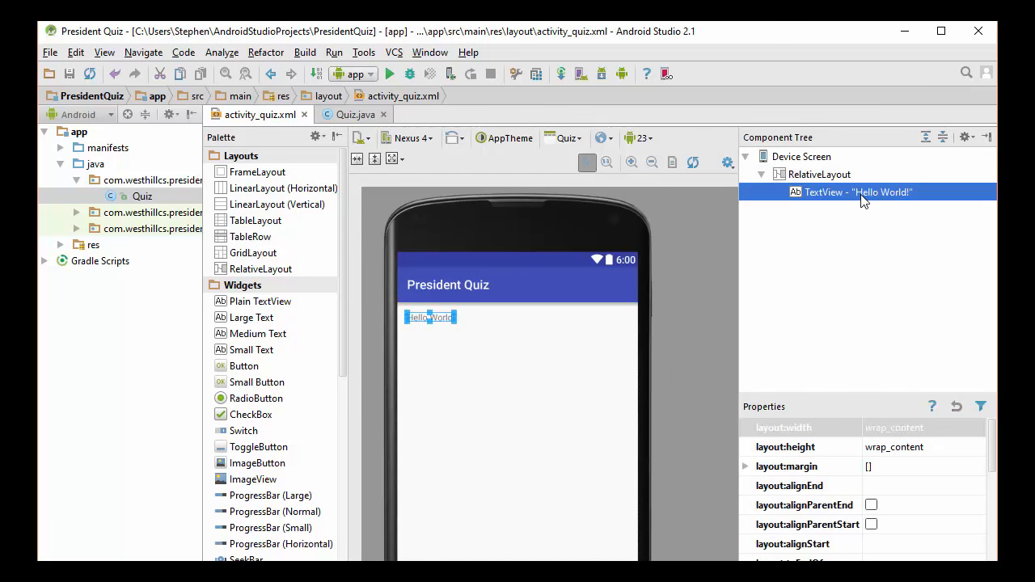
right_click(861, 194)
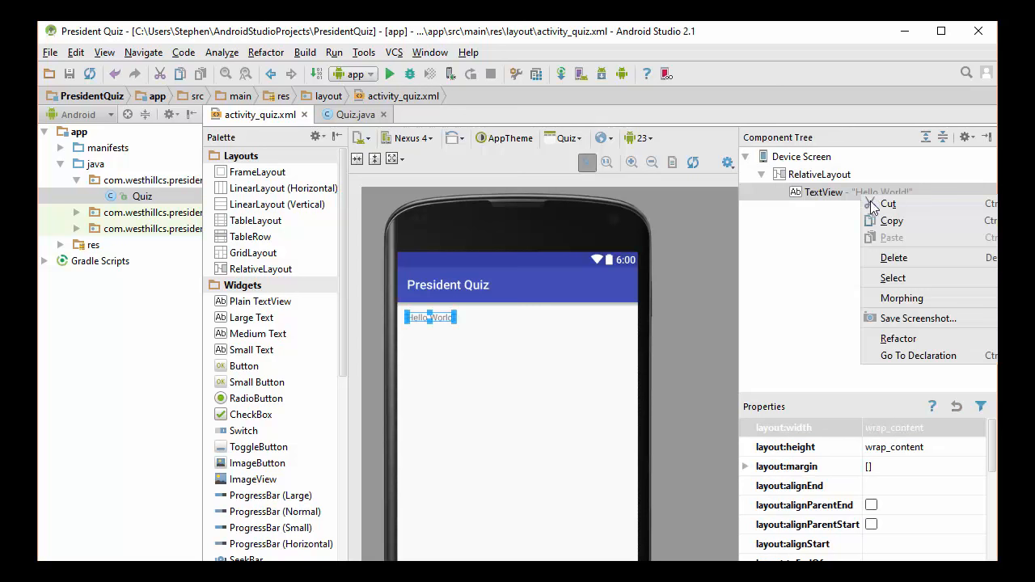
click(894, 257)
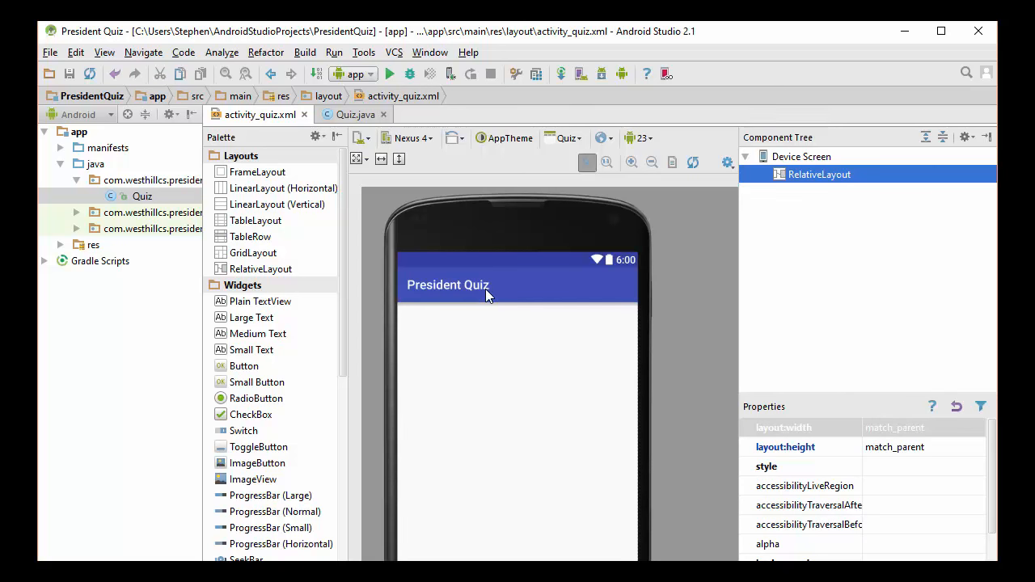
mouse_move(437, 398)
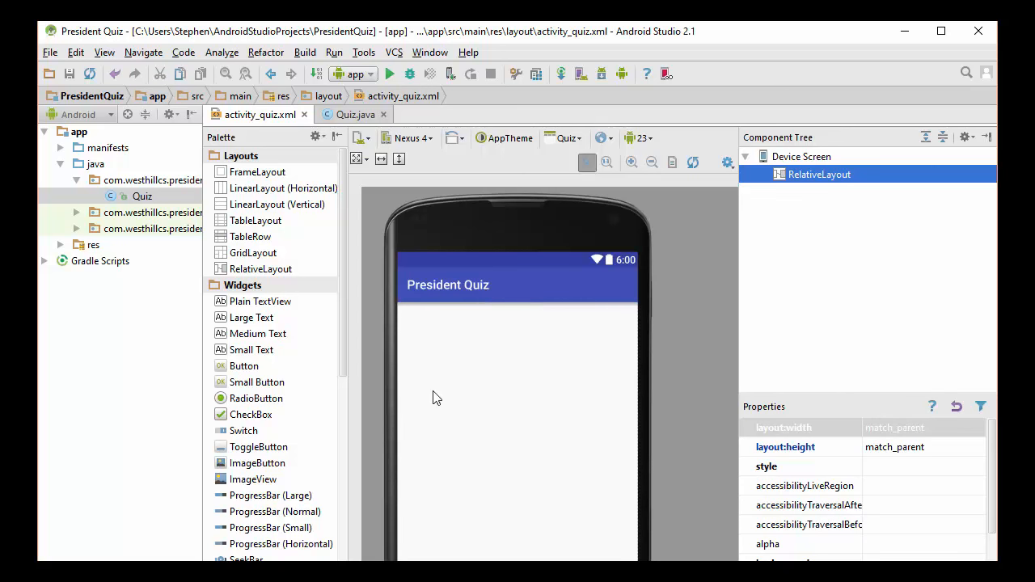
mouse_move(472, 326)
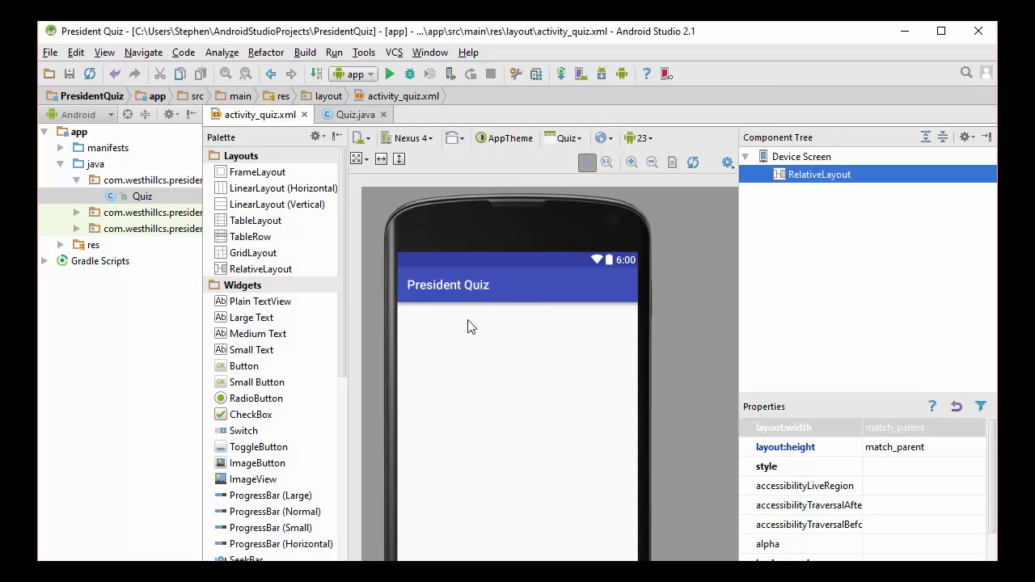
mouse_move(450, 435)
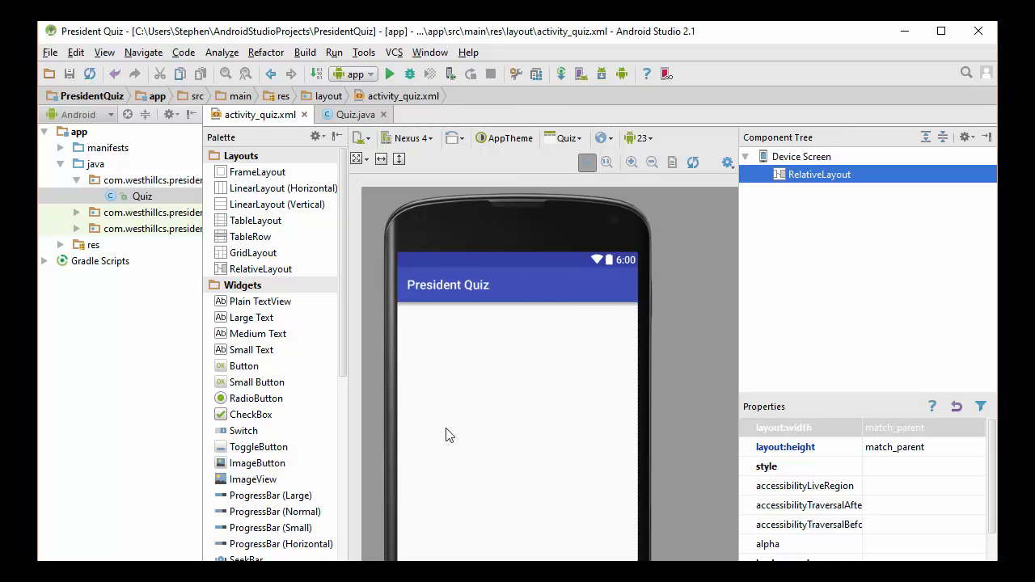
mouse_move(460, 528)
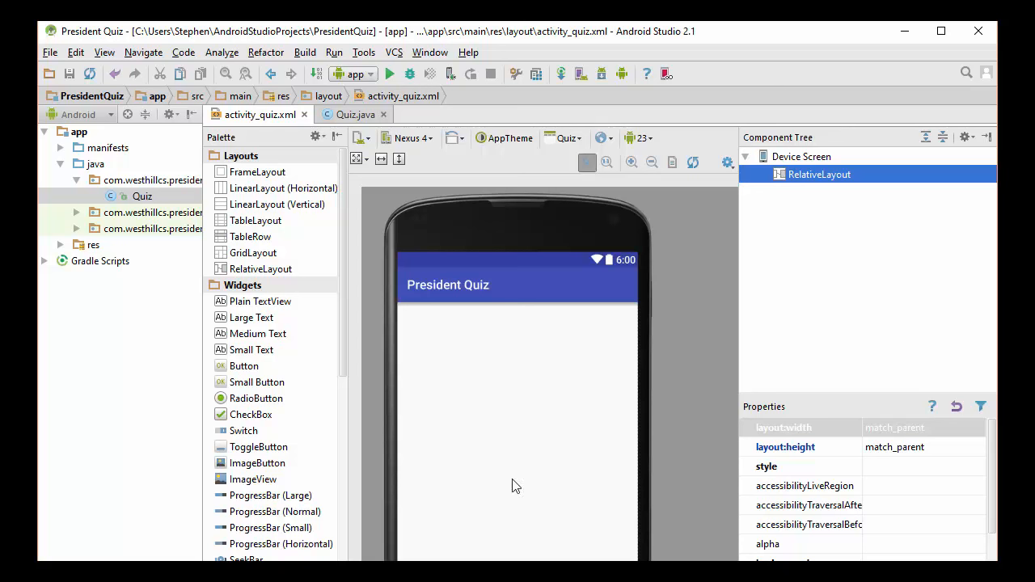
mouse_move(513, 441)
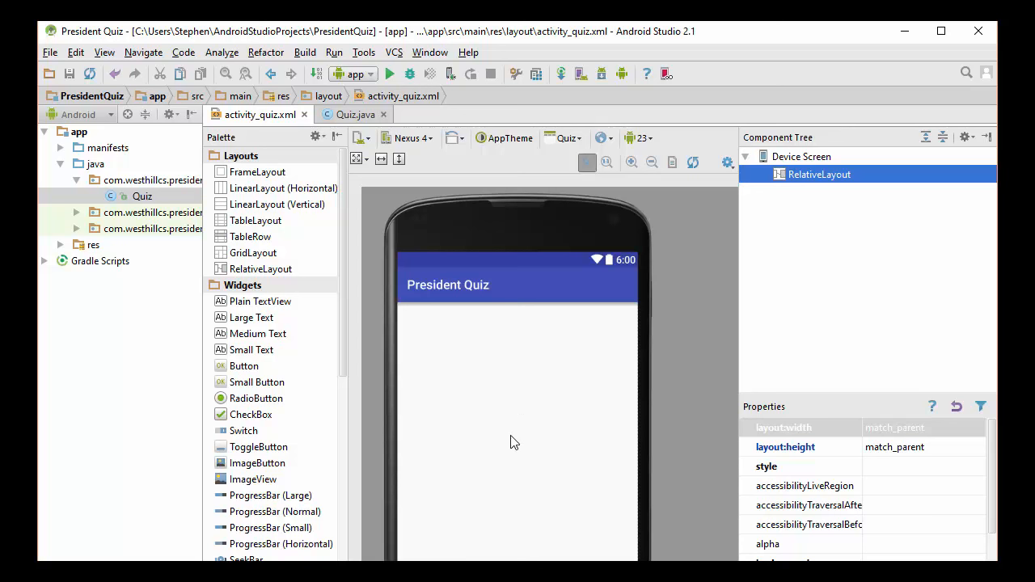
mouse_move(502, 543)
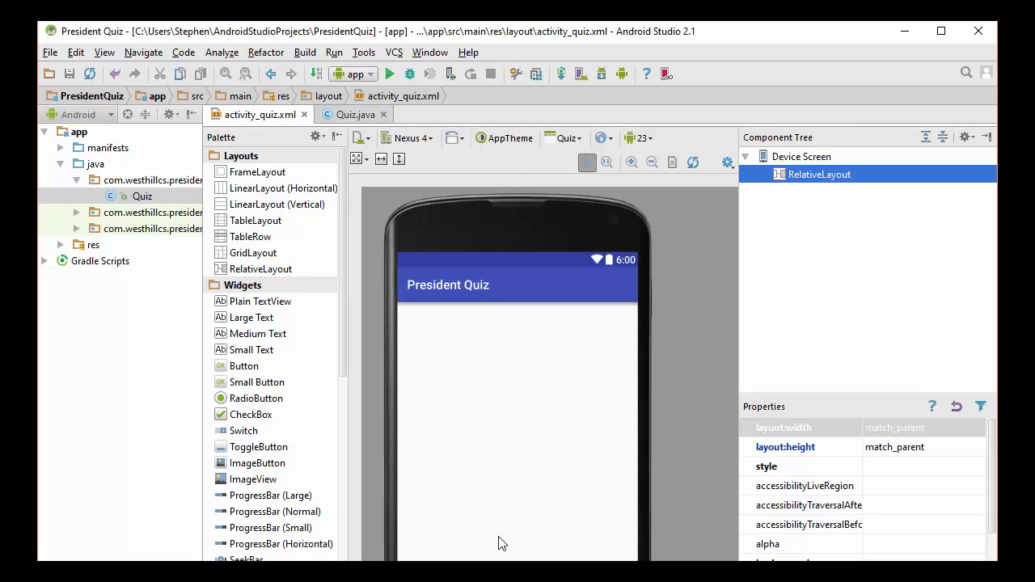
mouse_move(235, 486)
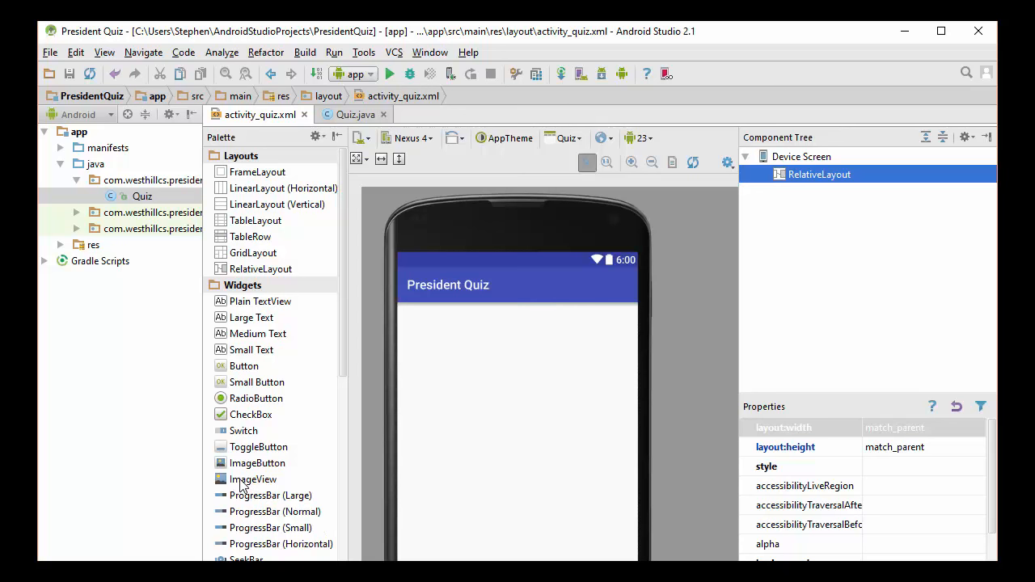
Drop an ImageView from the Palette at the top centre of the layout.
drag(253, 479, 473, 396)
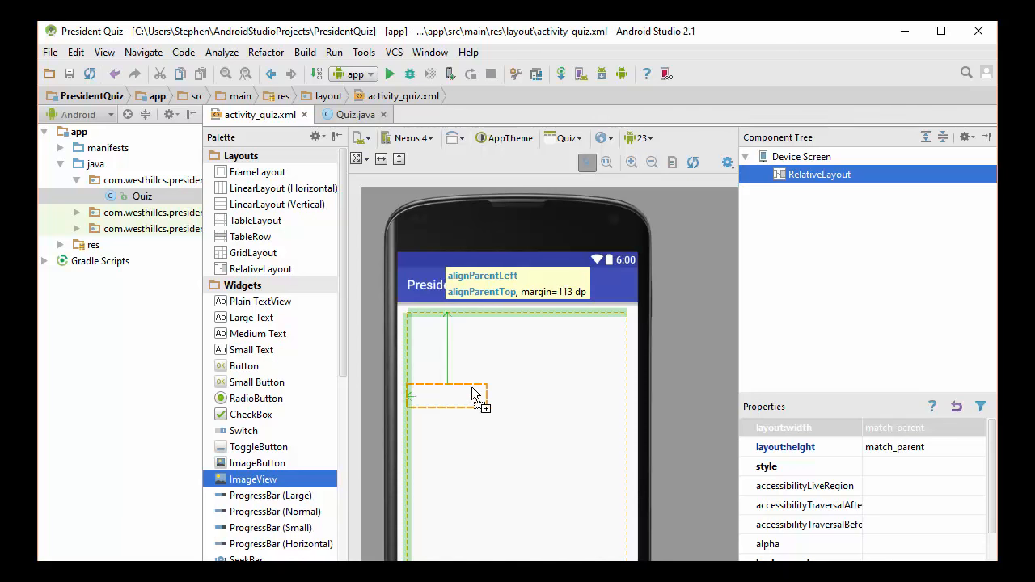
drag(449, 396, 518, 372)
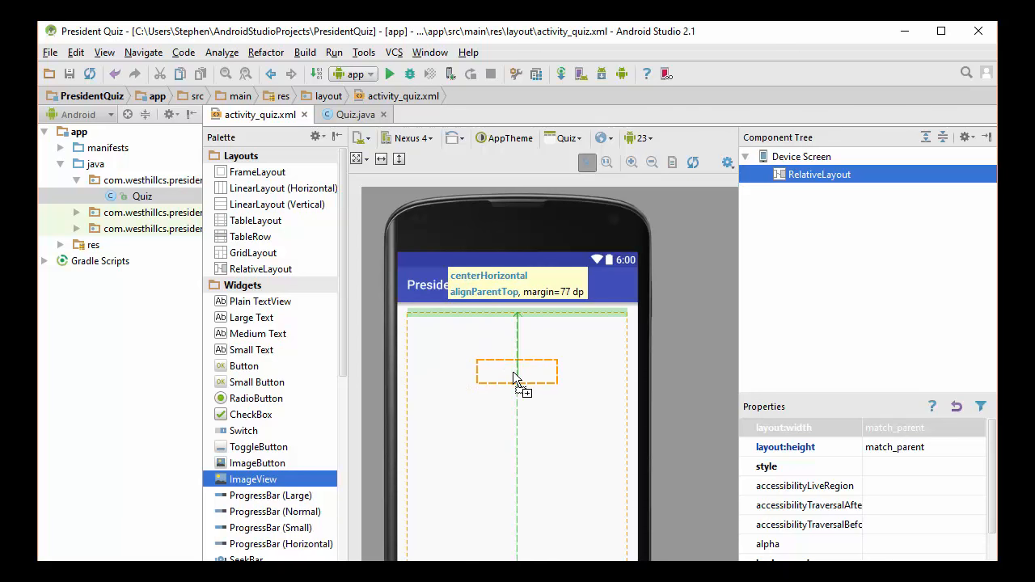
drag(517, 372, 517, 324)
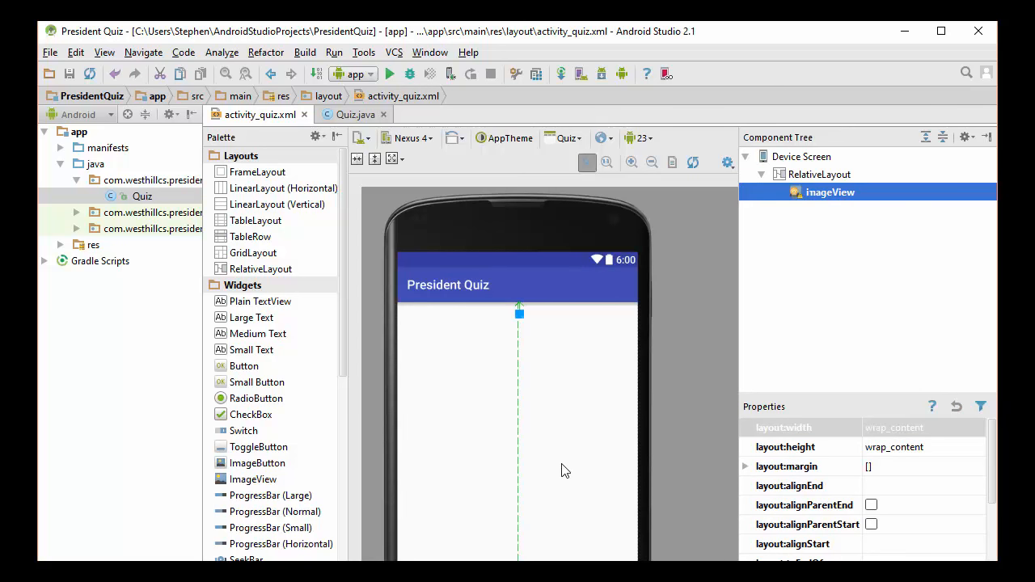
mouse_move(453, 432)
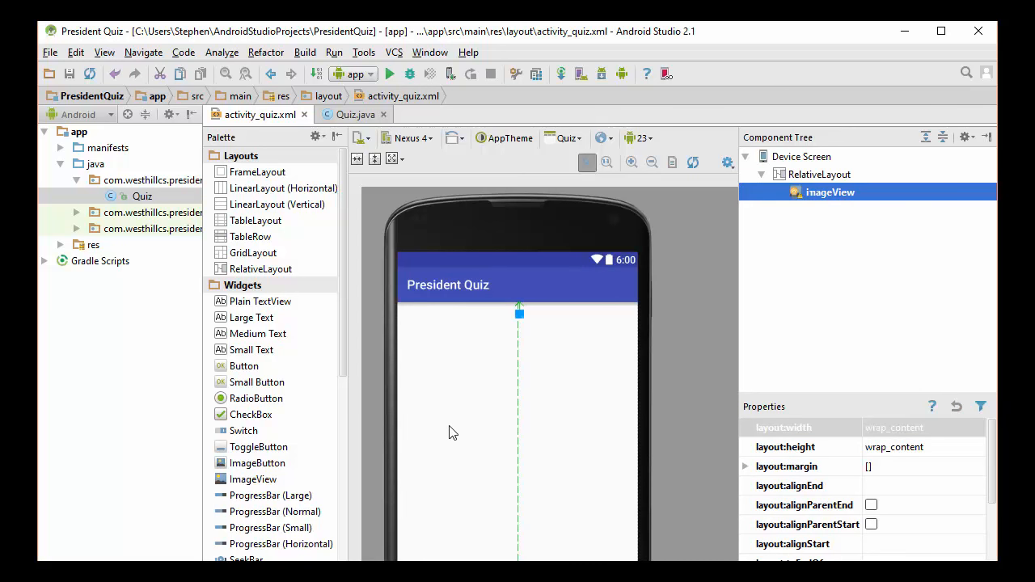
mouse_move(532, 401)
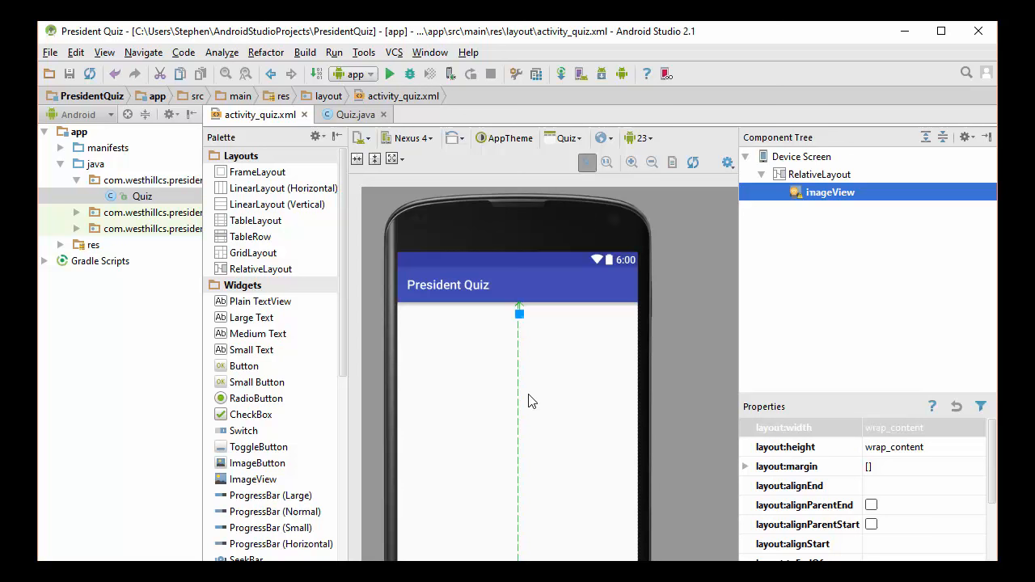
mouse_move(274, 388)
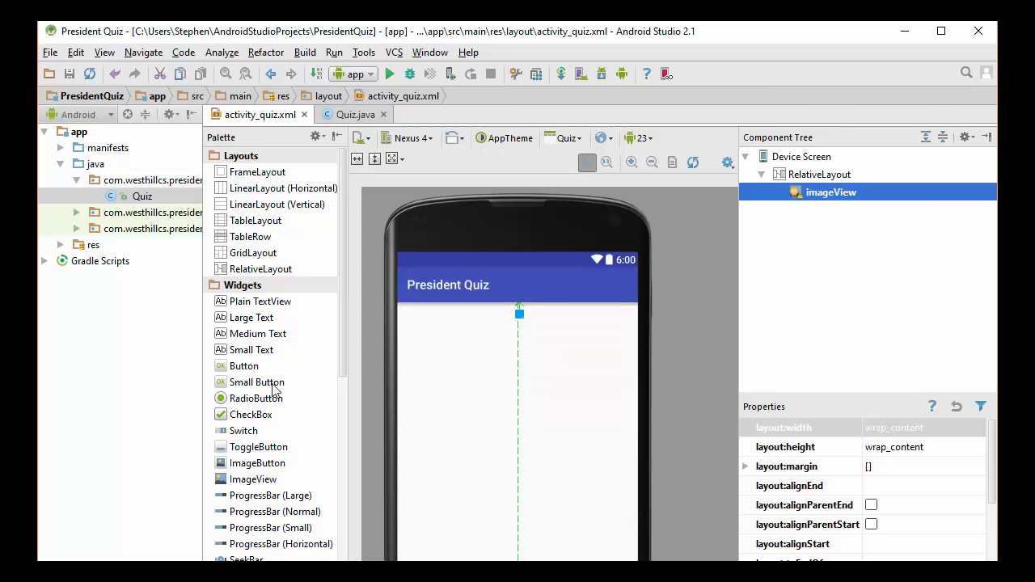
mouse_move(288, 500)
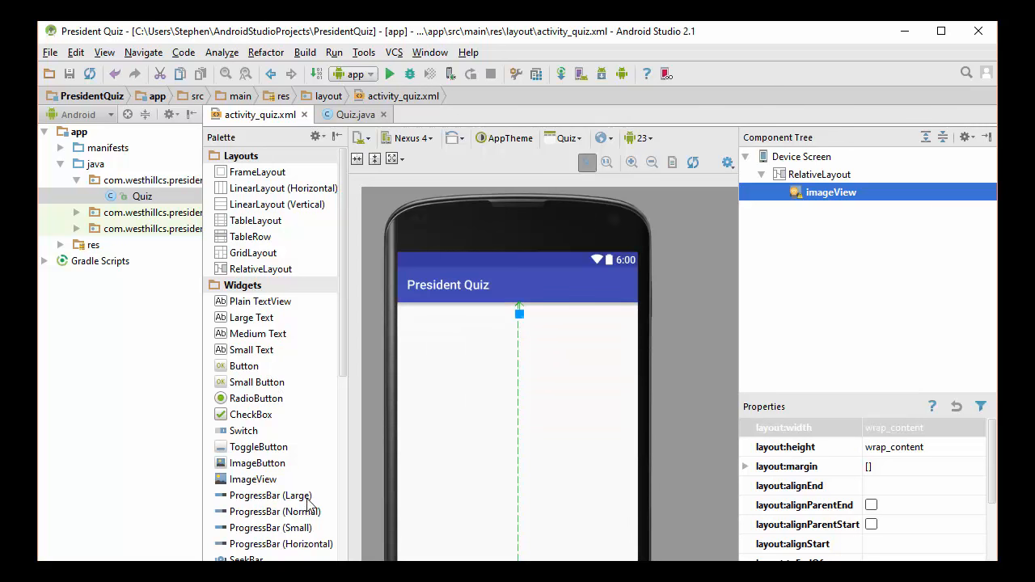
mouse_move(243, 308)
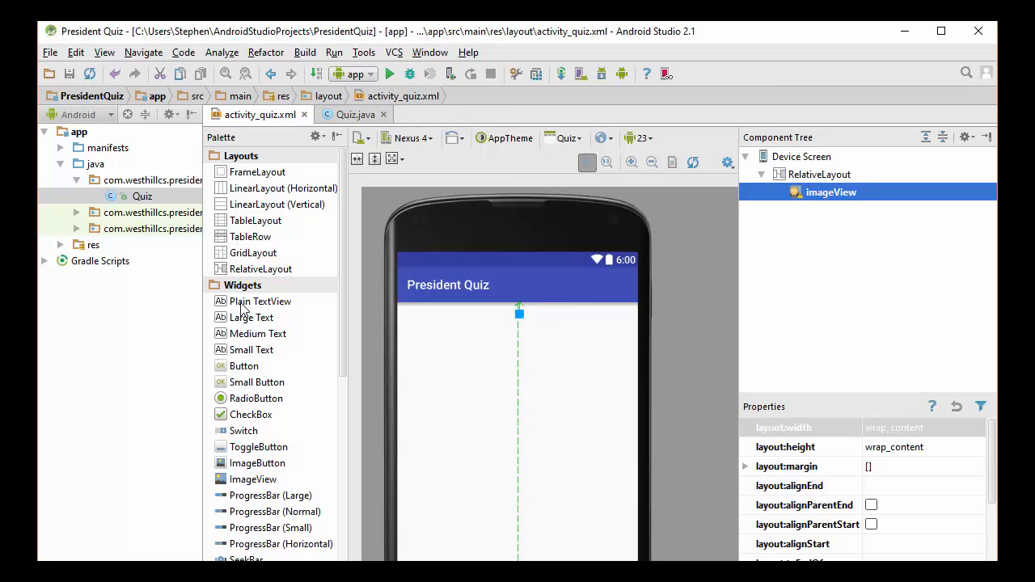
Drop a Plain TextView below the image view, centred horizontally.
drag(259, 301, 517, 365)
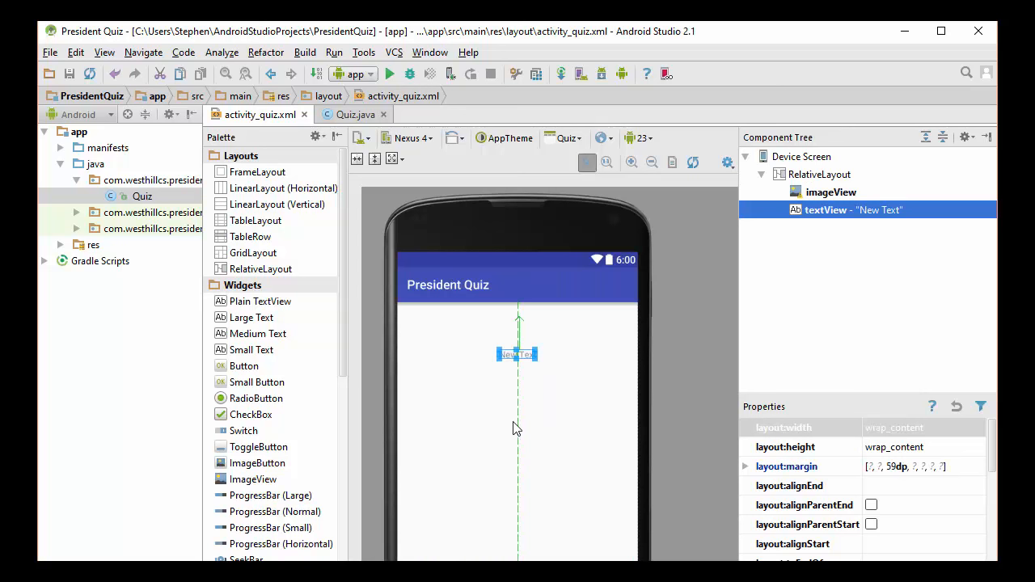
mouse_move(514, 421)
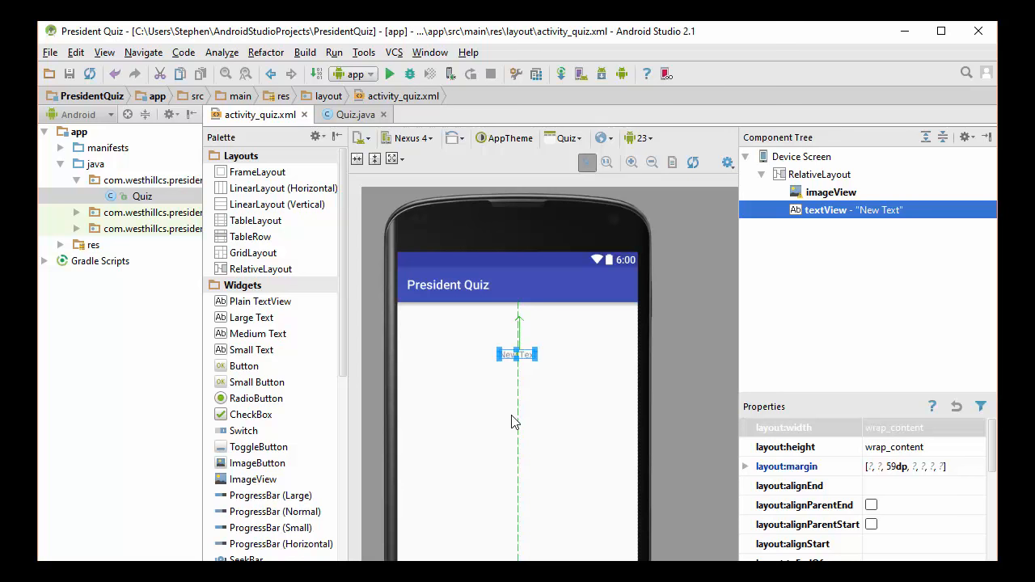
mouse_move(516, 444)
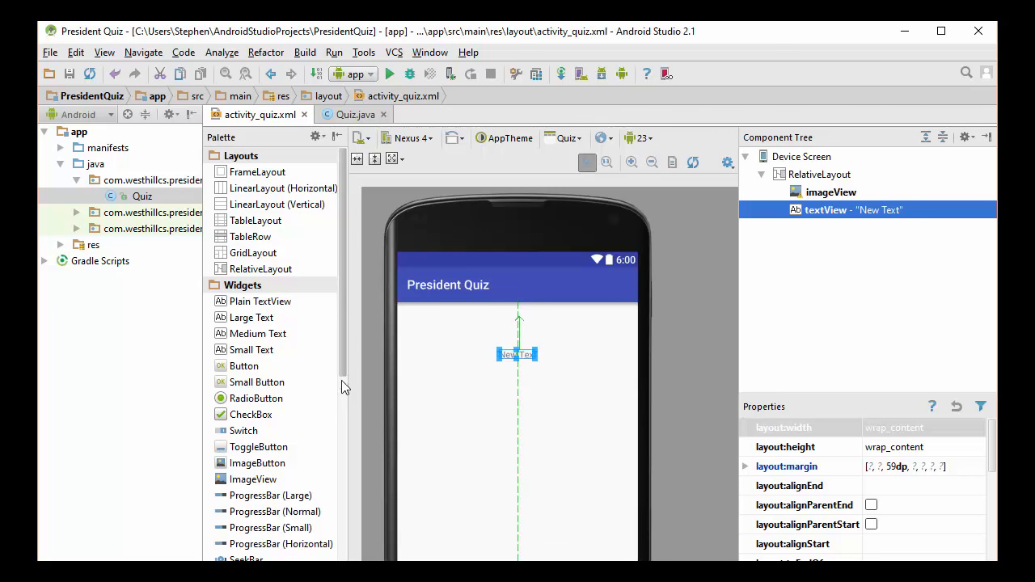
scroll(down, 3)
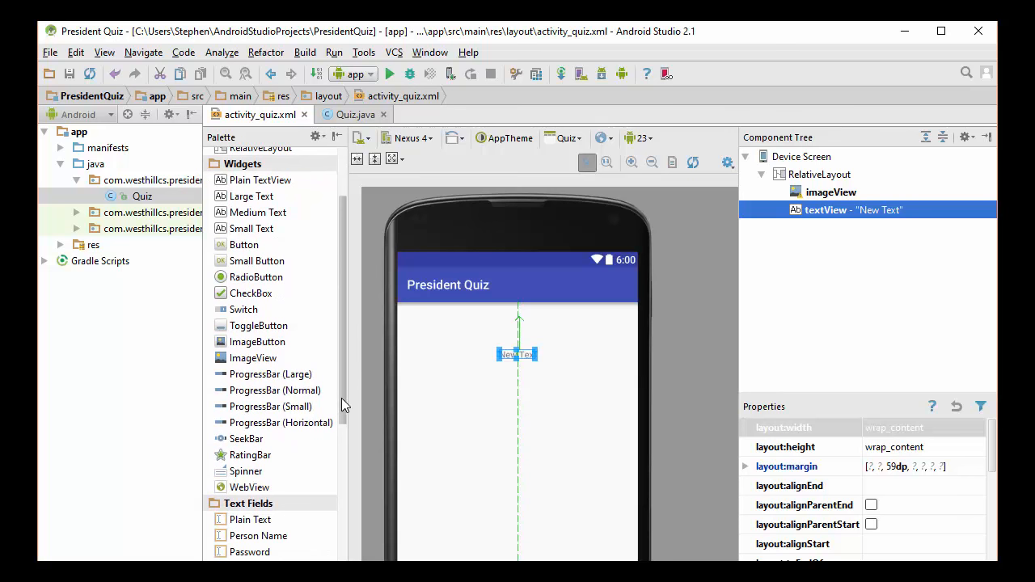
scroll(down, 3)
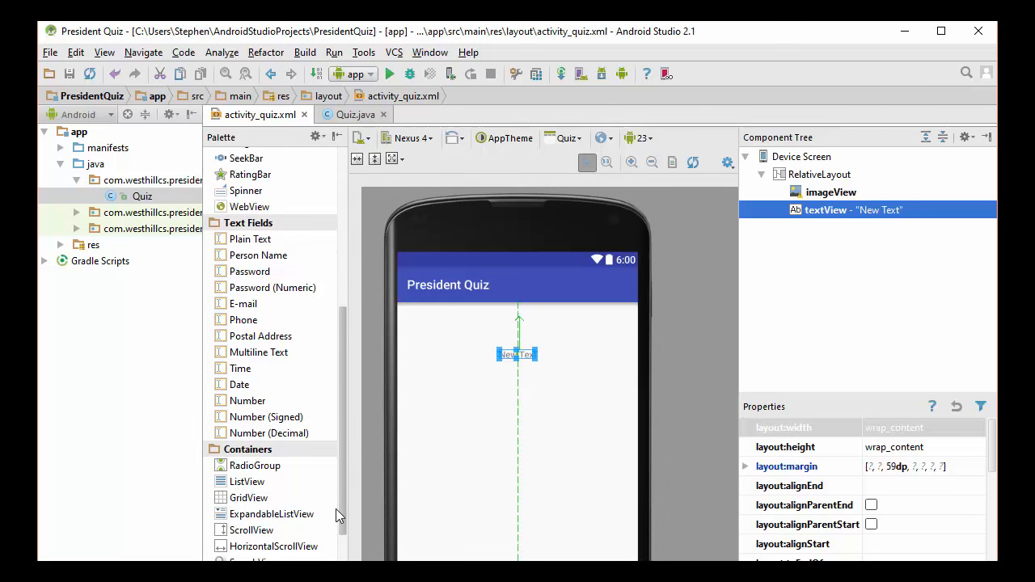
mouse_move(246, 470)
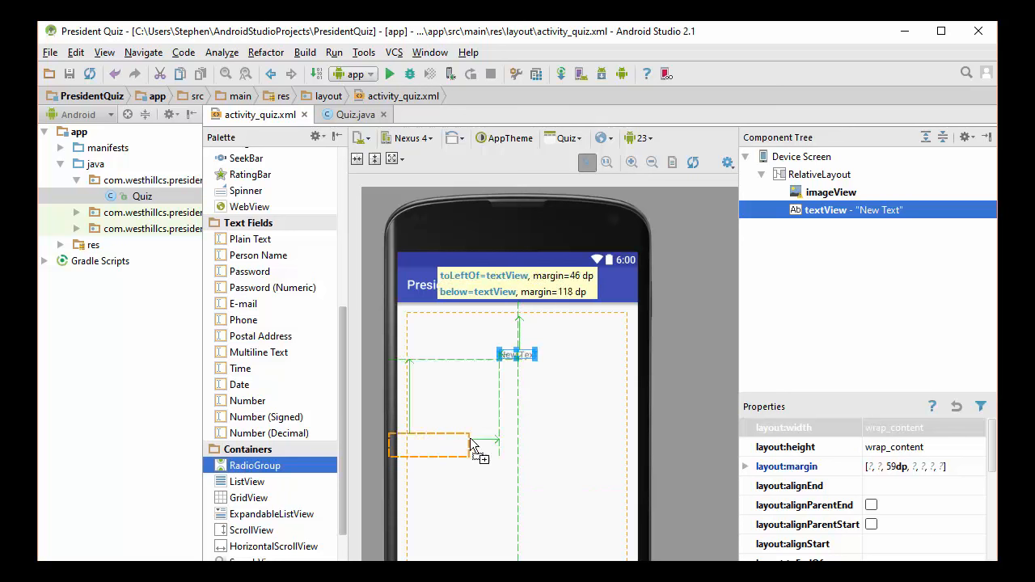
Place a centred RadioGroup under the question text and drag radio buttons into it.
drag(473, 445, 518, 445)
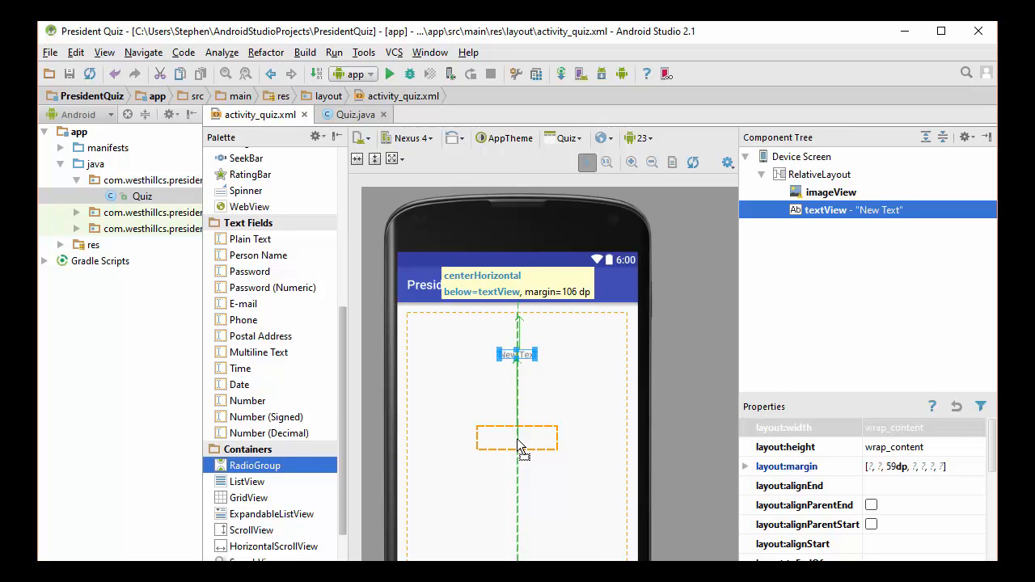
drag(518, 441, 517, 425)
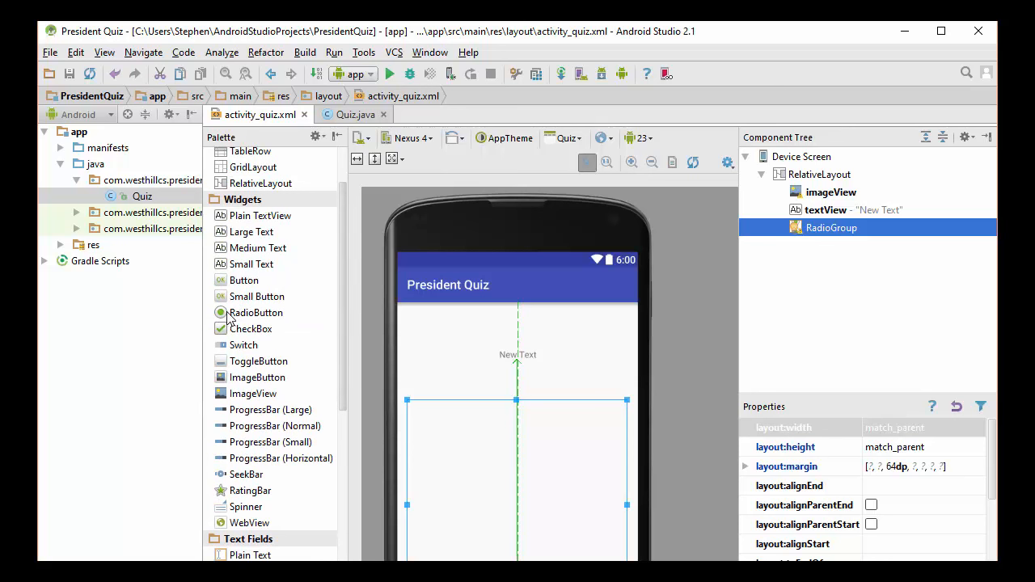
drag(256, 312, 453, 428)
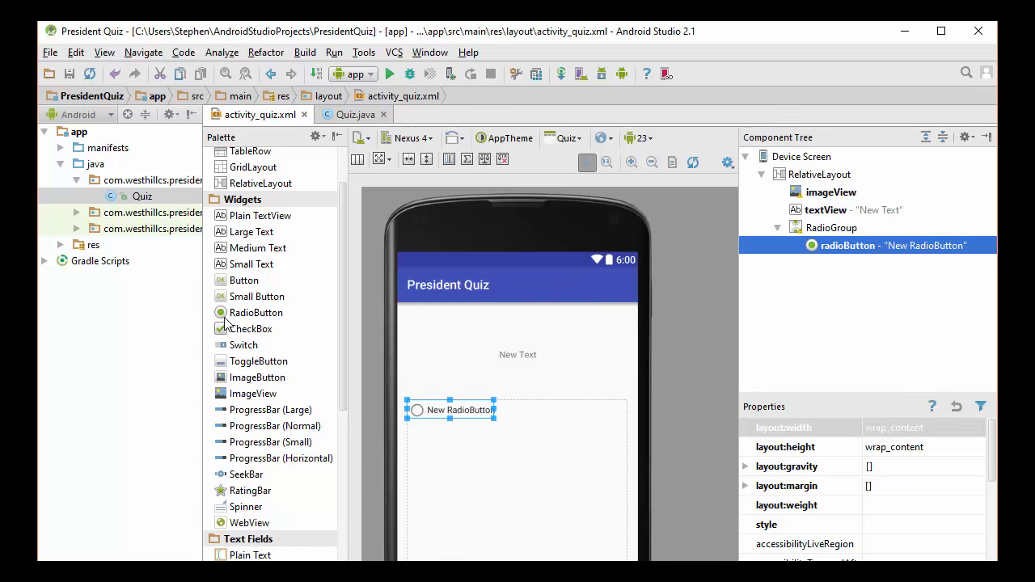
drag(255, 313, 437, 445)
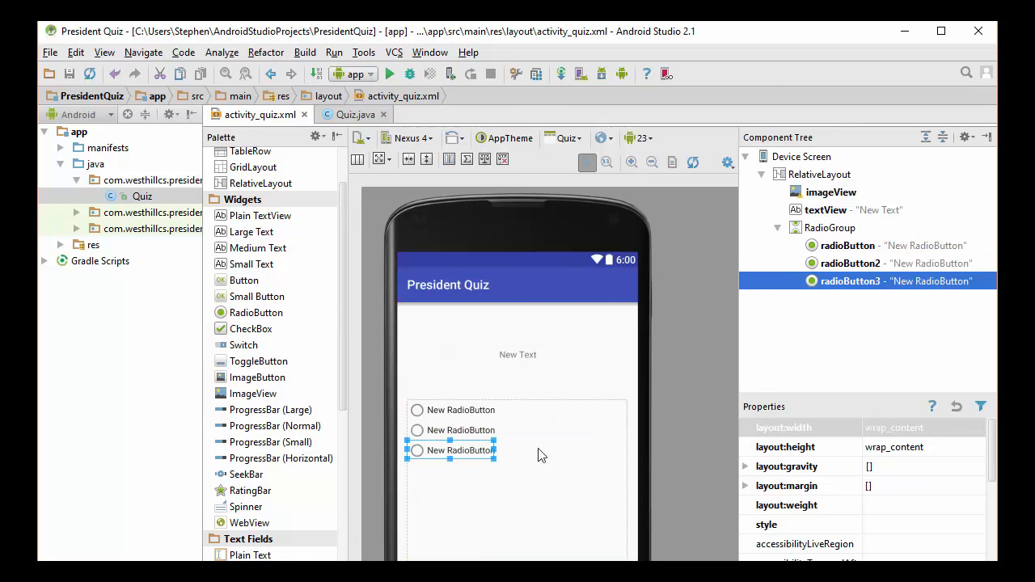
mouse_move(549, 424)
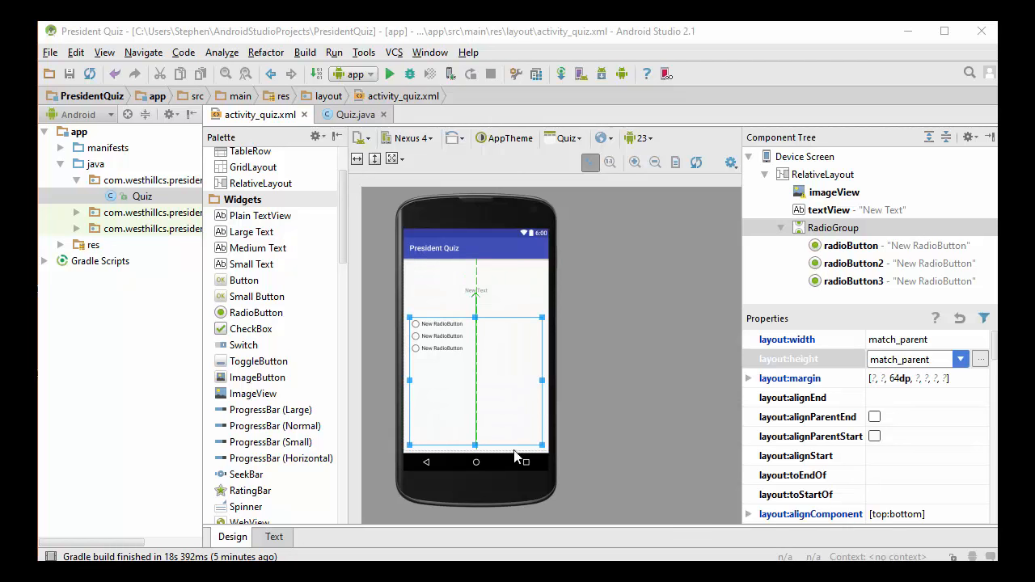
mouse_move(507, 445)
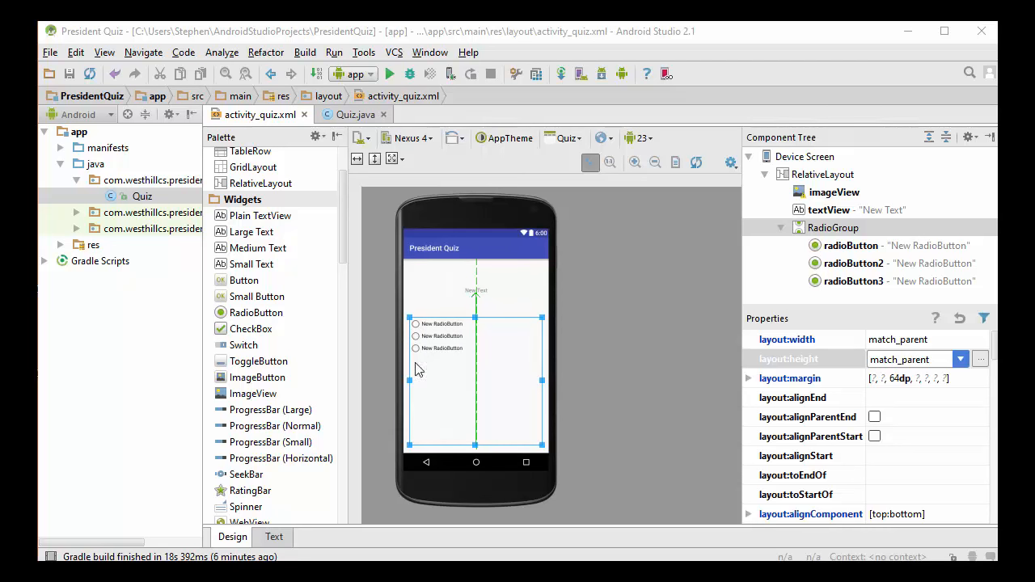
mouse_move(450, 337)
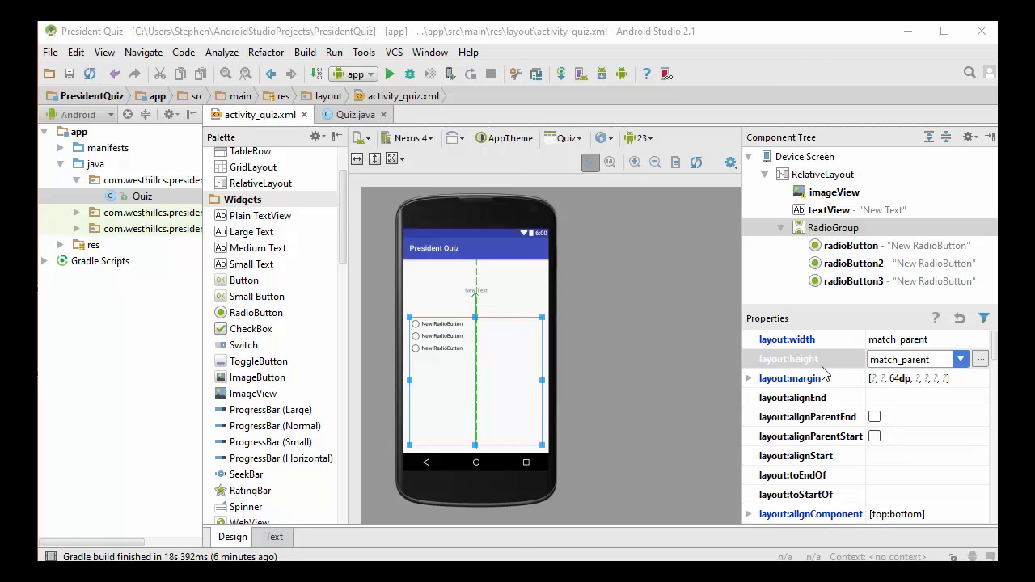
mouse_move(821, 368)
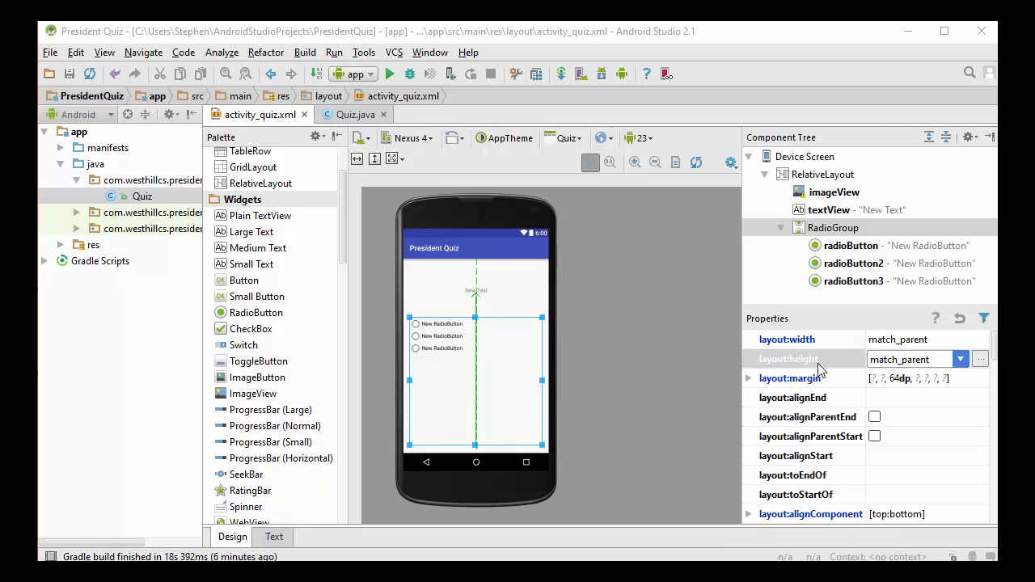
Set the RadioGroup's layout height and width to wrap_content.
click(961, 359)
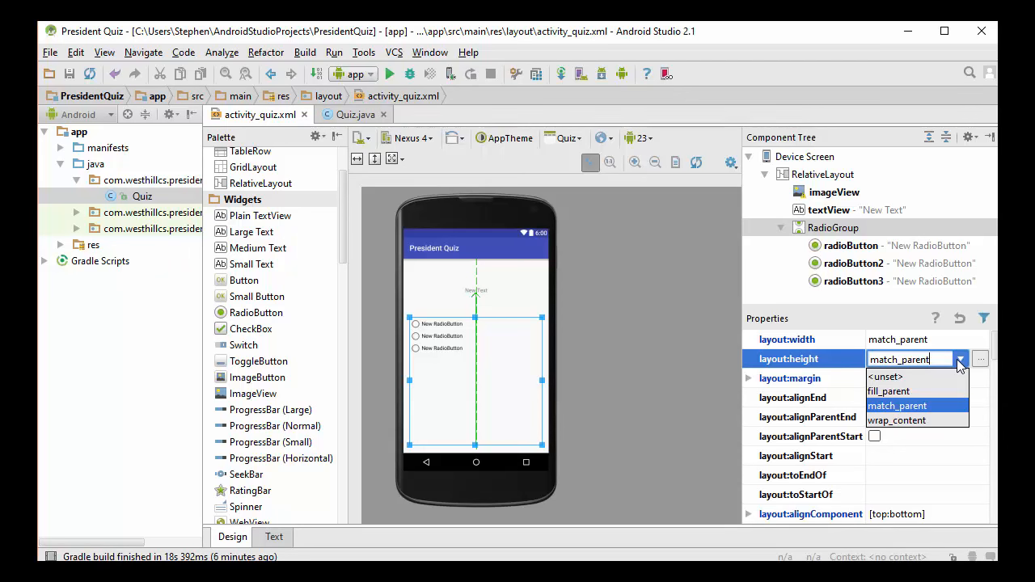
click(910, 420)
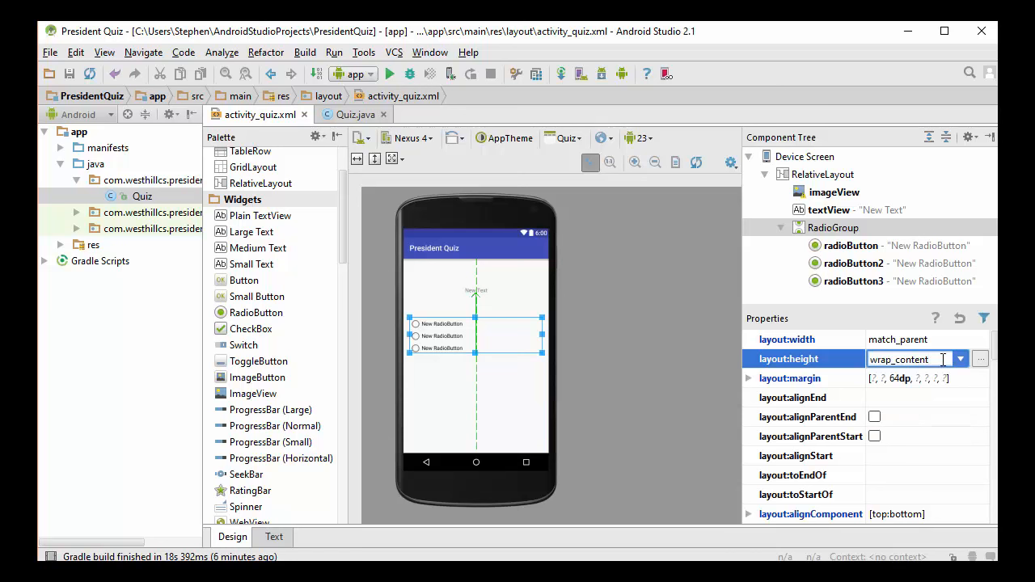
click(960, 339)
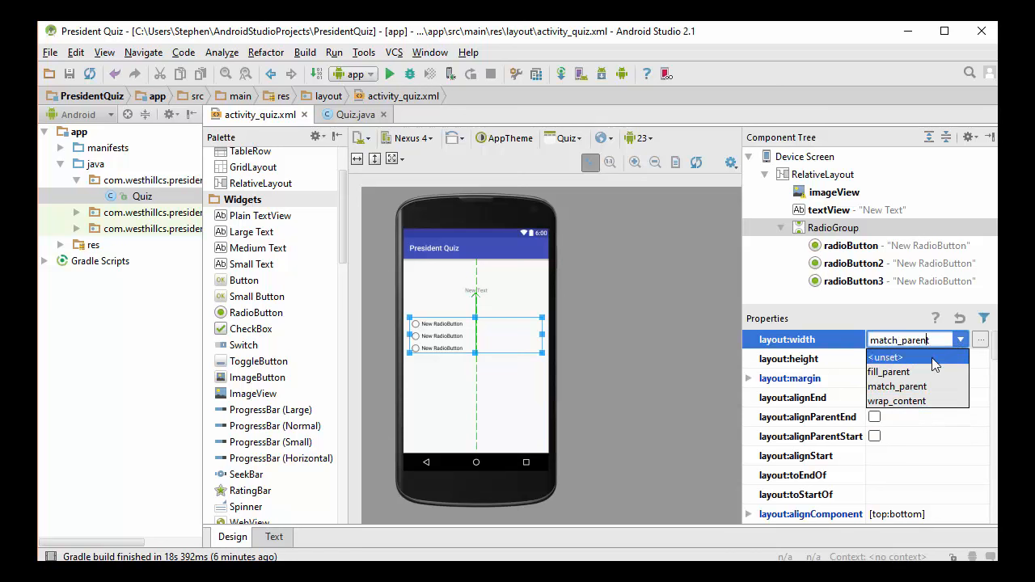
click(898, 401)
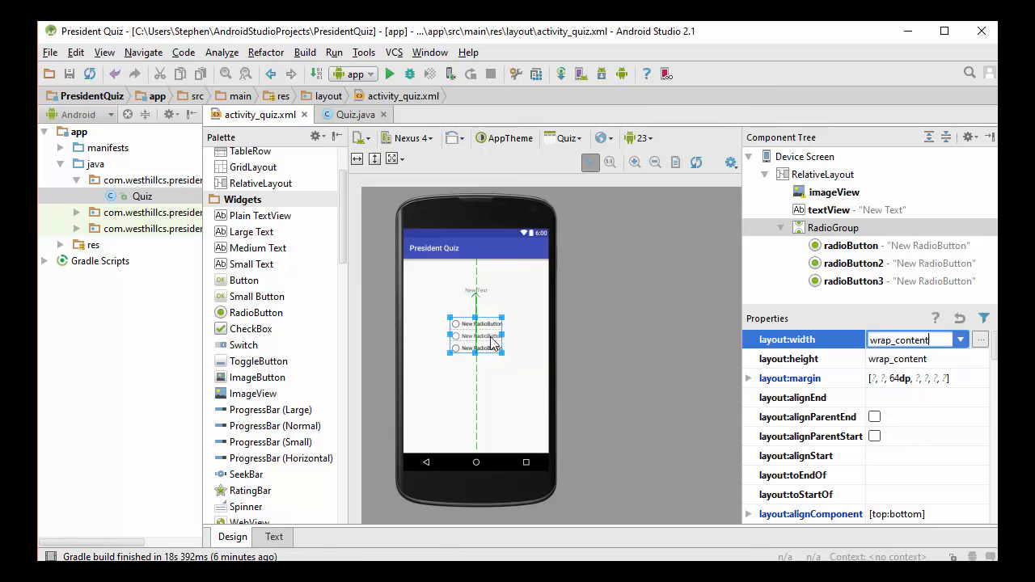
mouse_move(479, 381)
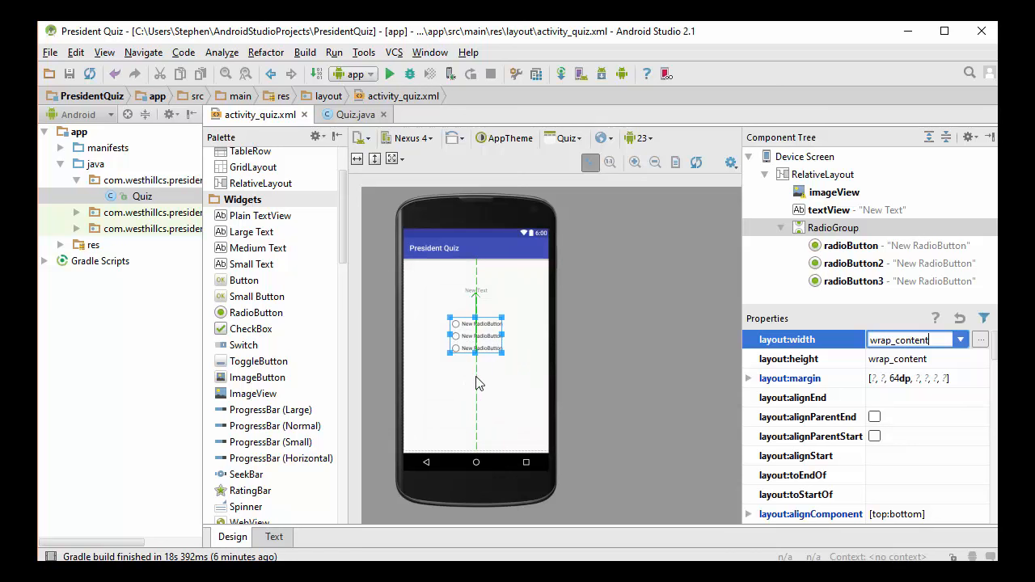
mouse_move(491, 377)
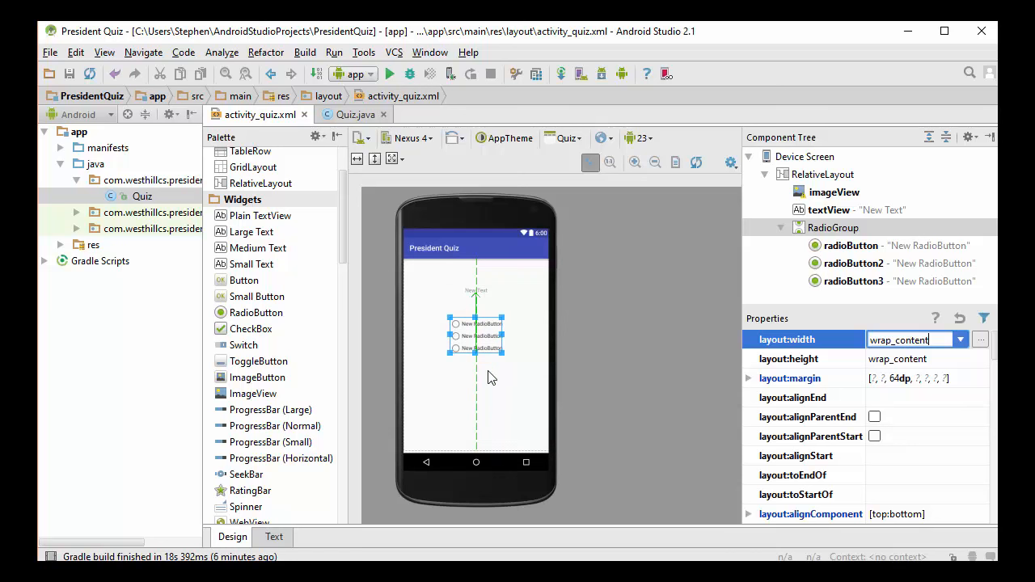
mouse_move(499, 348)
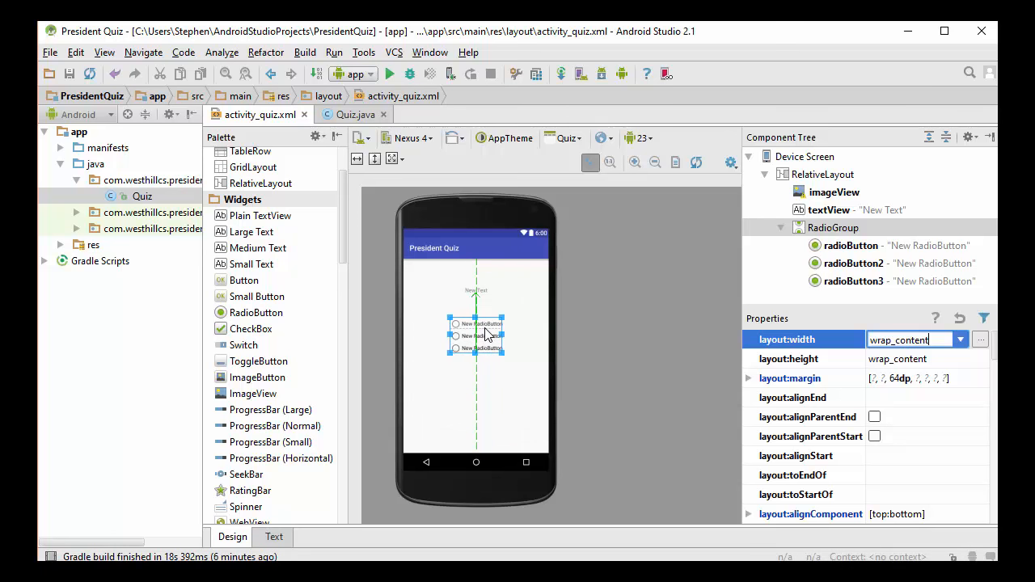
Enter choices_rg as the RadioGroup's id in the Properties panel.
scroll(down, 3)
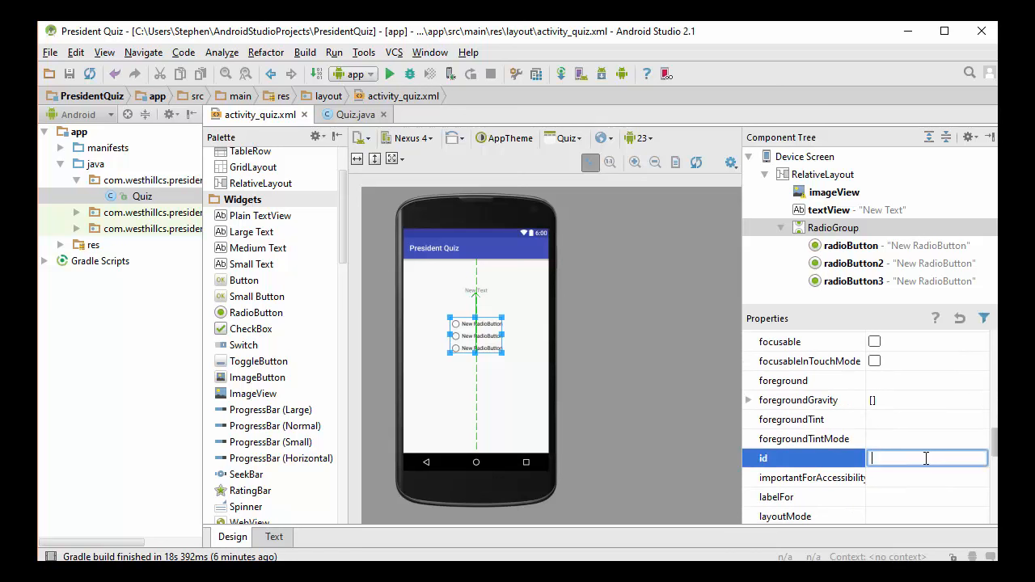
text(choices_r)
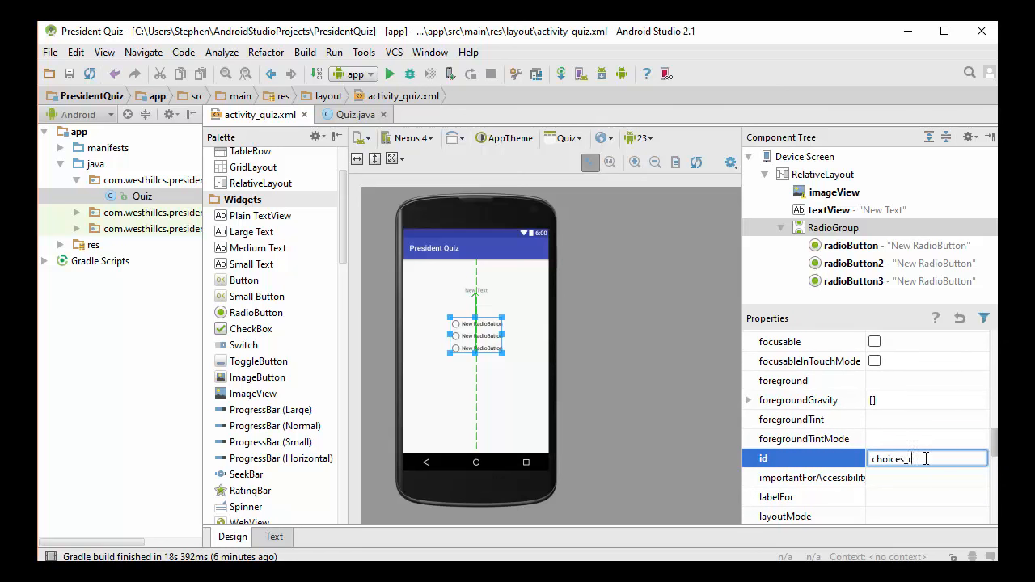
text(g)
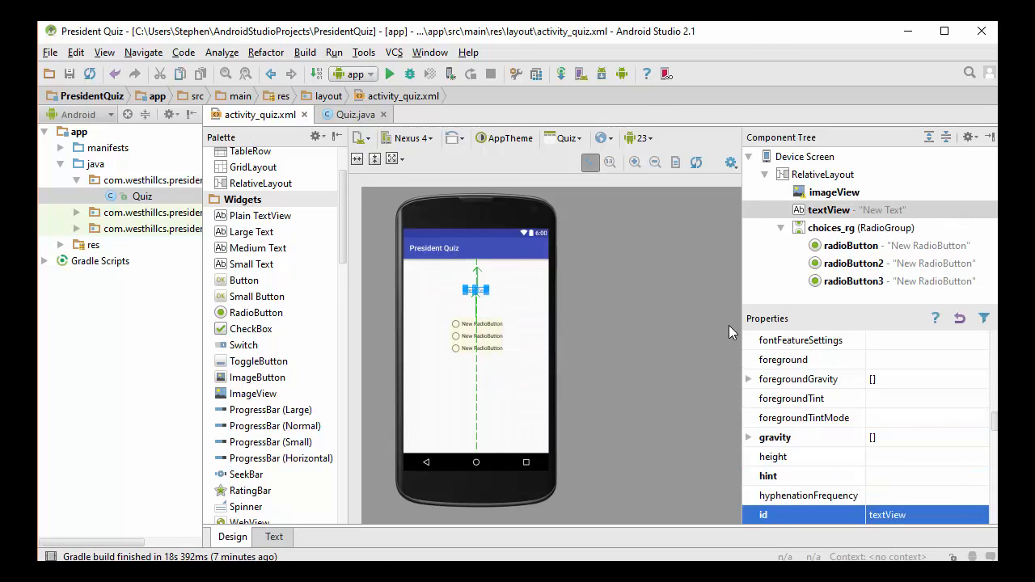
Select the question TextView and set its id to question_tv.
drag(476, 283, 476, 293)
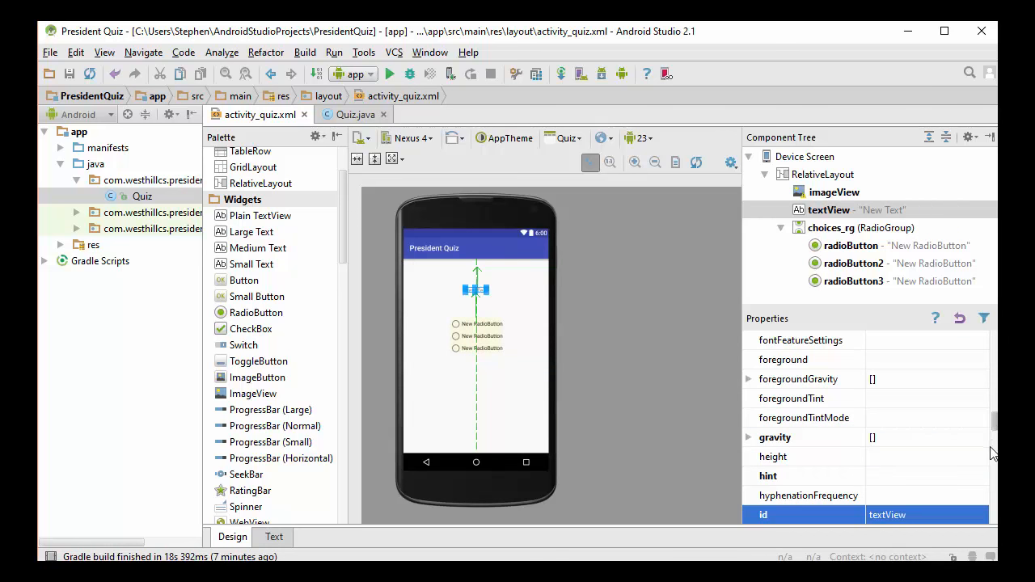
scroll(down, 3)
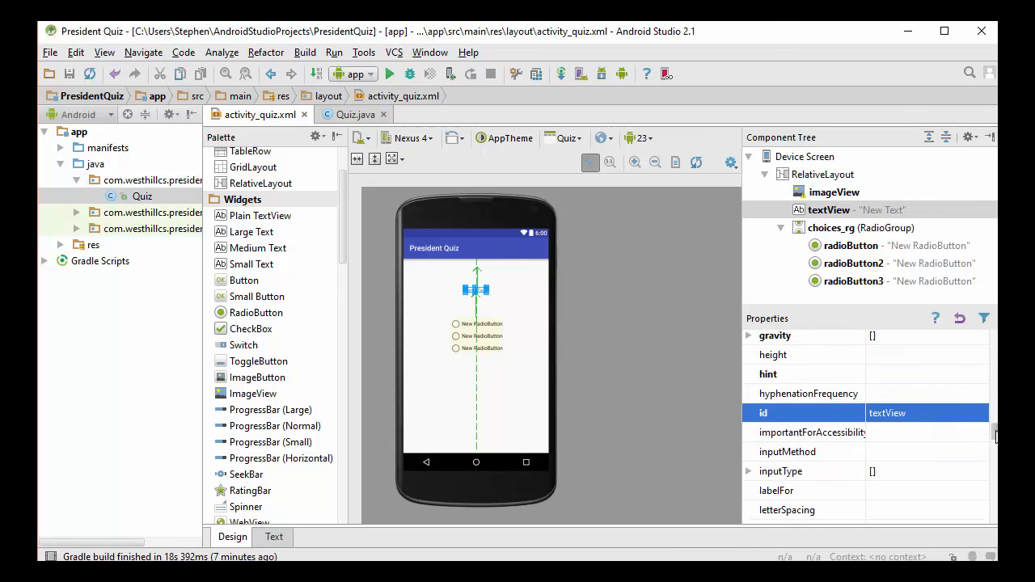
text(question_tv)
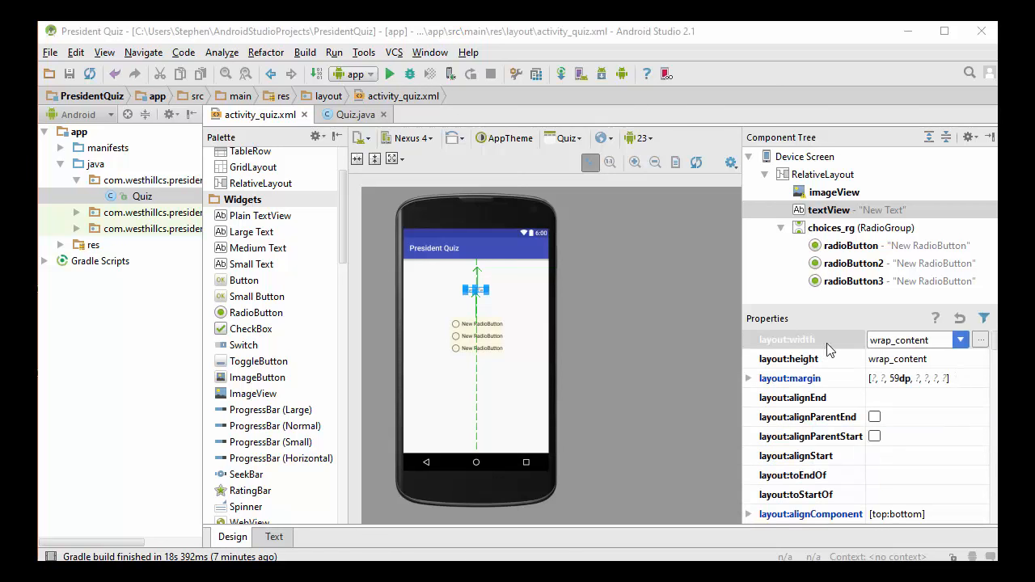
Set the question TextView's layout:width to fill_parent.
click(961, 339)
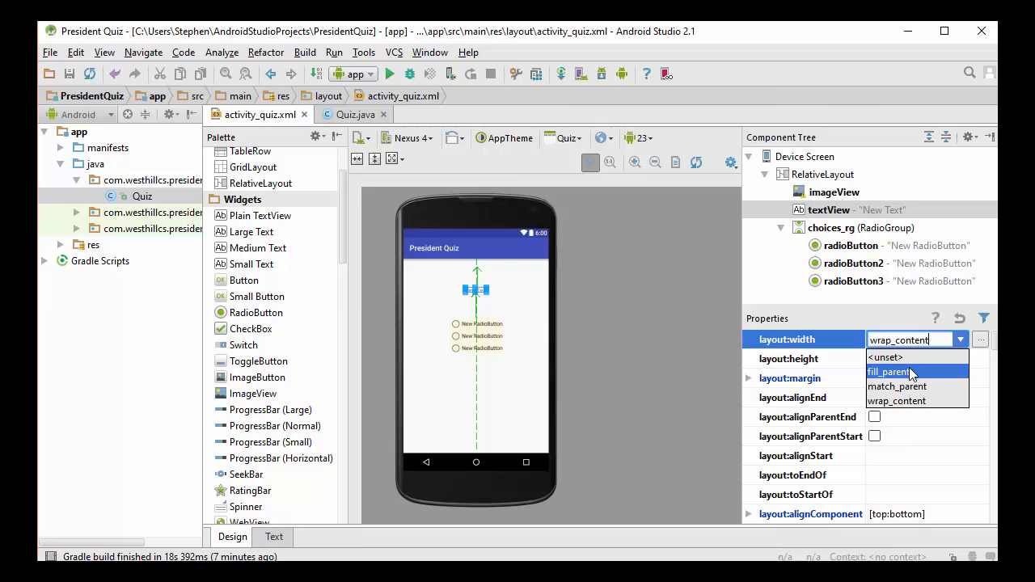
click(893, 372)
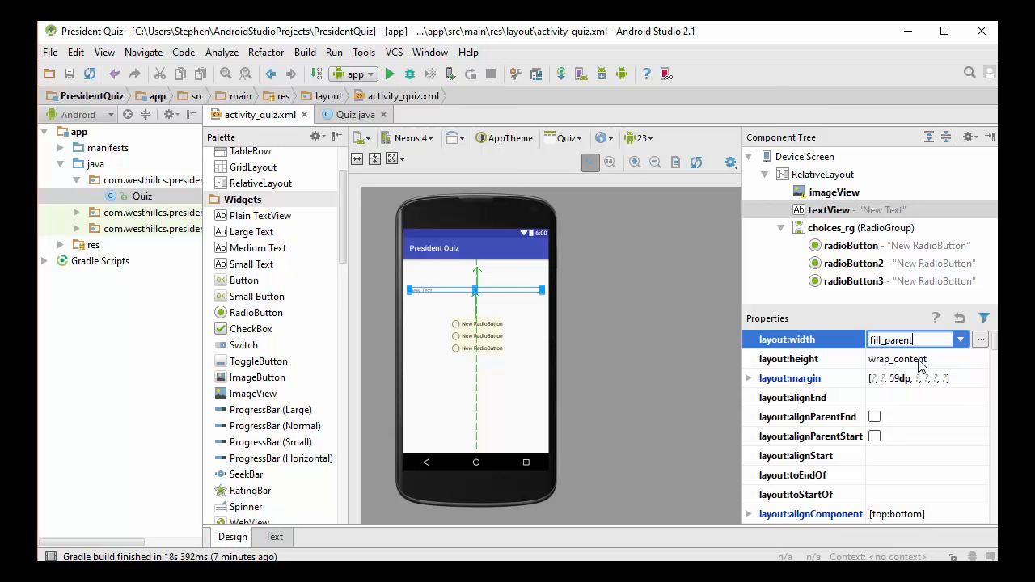
click(961, 359)
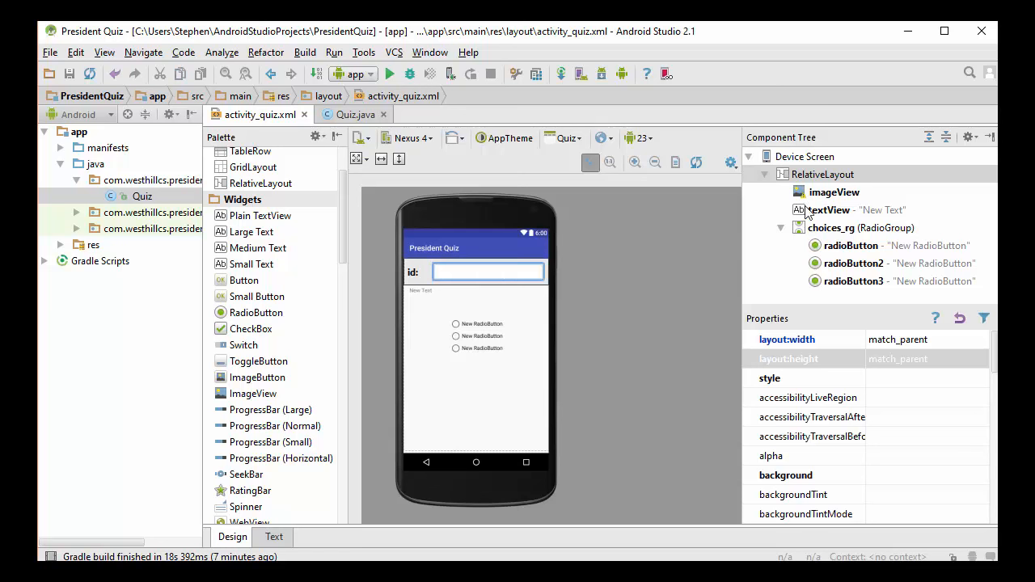
Set imageView's layout:width to fill_parent, trying fill_parent height before restoring wrap_content.
click(833, 191)
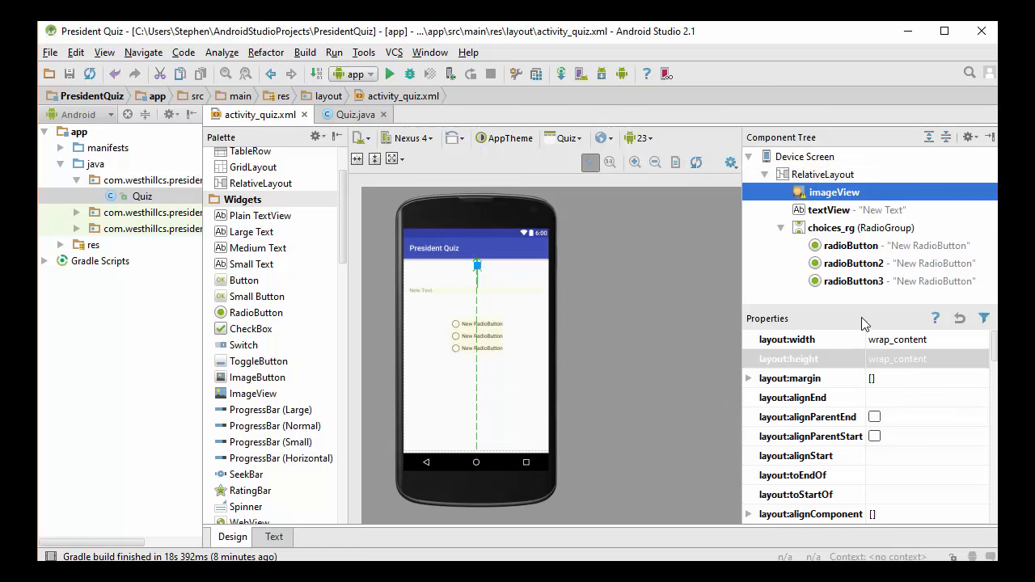
mouse_move(939, 422)
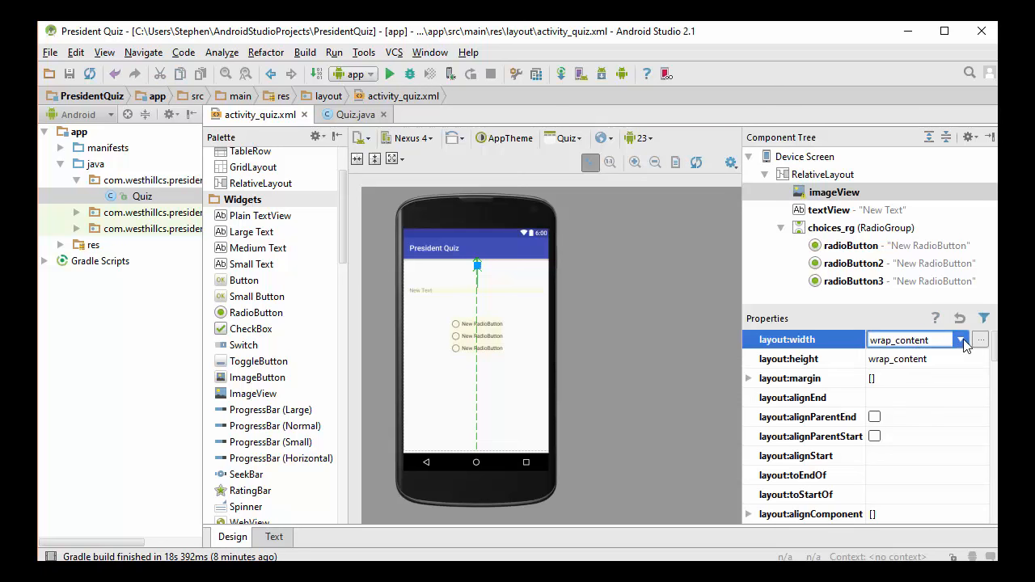
click(963, 339)
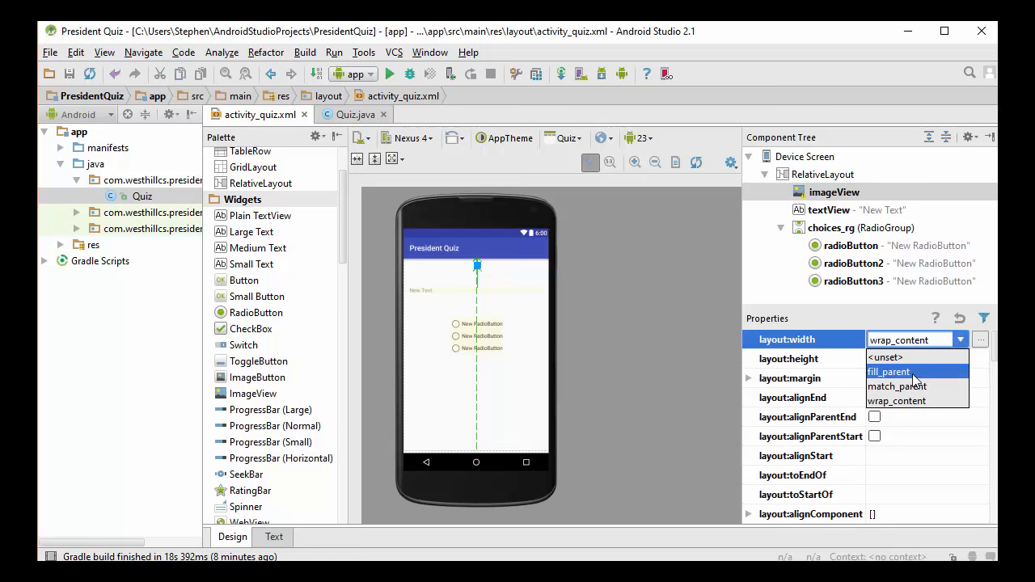
click(897, 371)
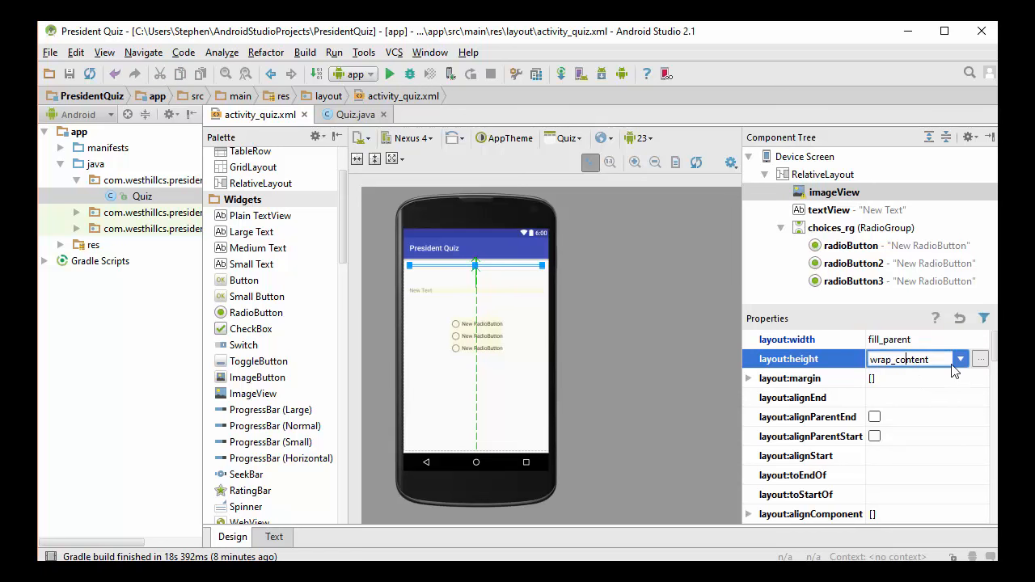
click(961, 358)
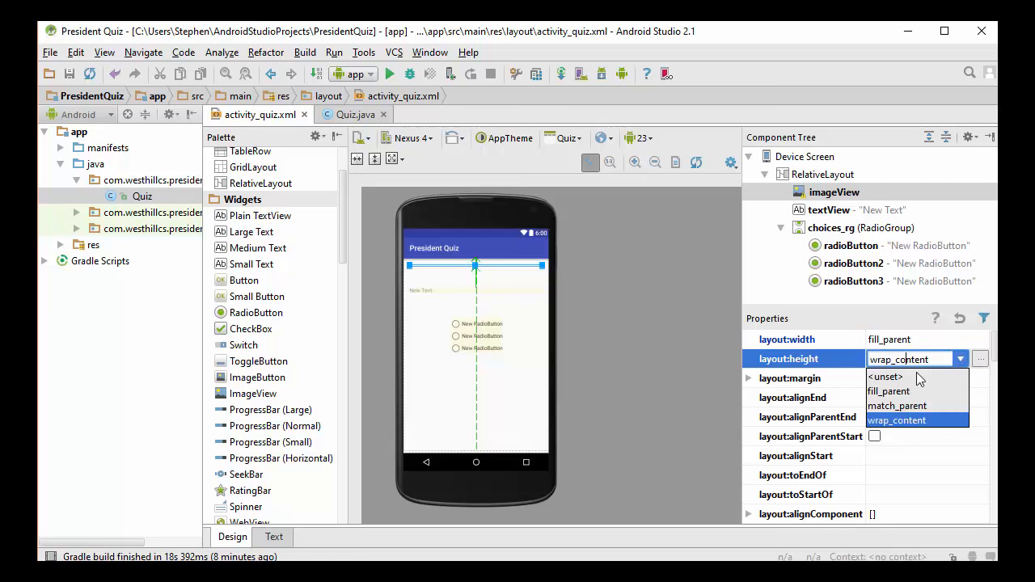
click(889, 390)
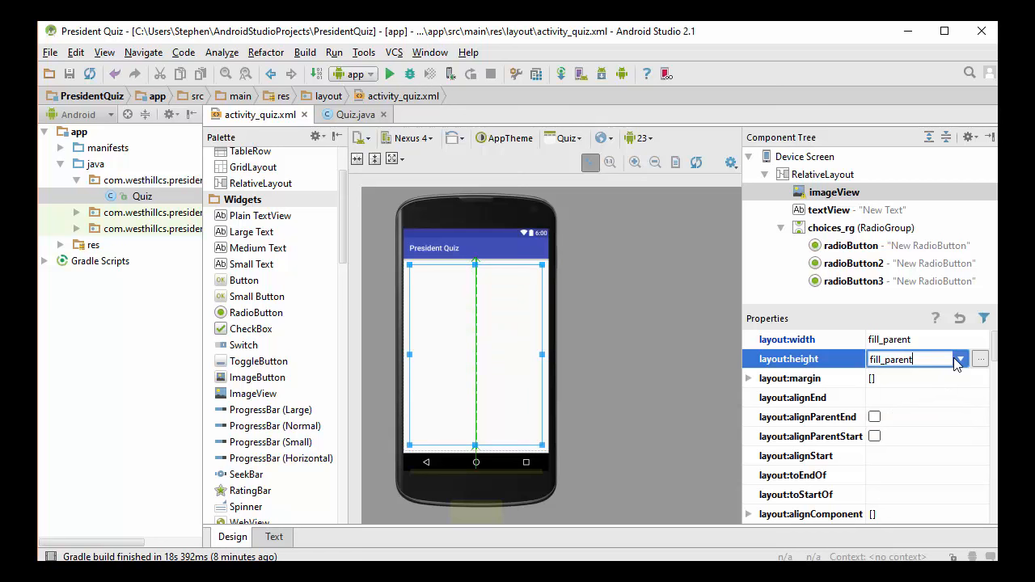
click(960, 358)
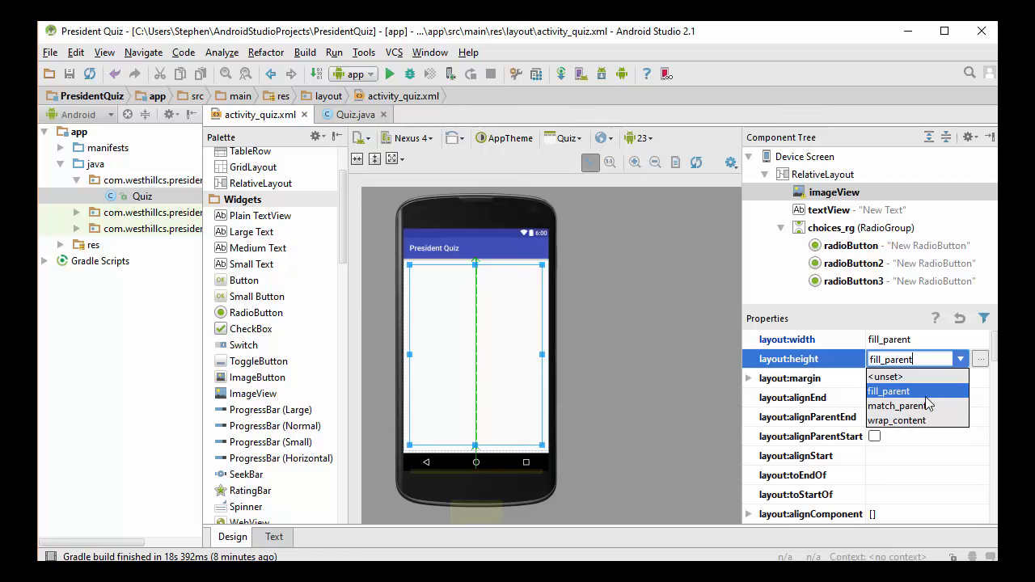
click(904, 421)
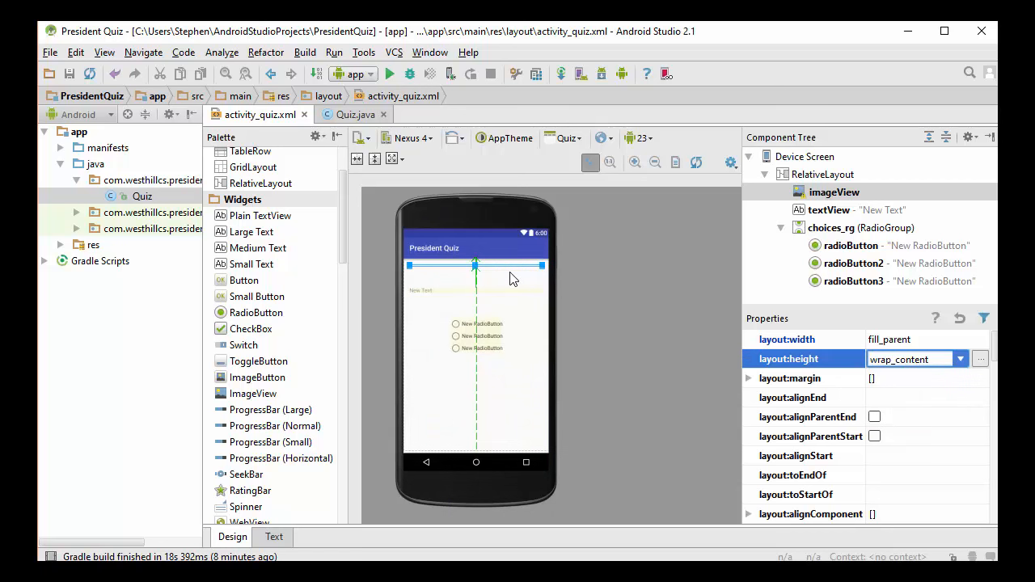
mouse_move(492, 380)
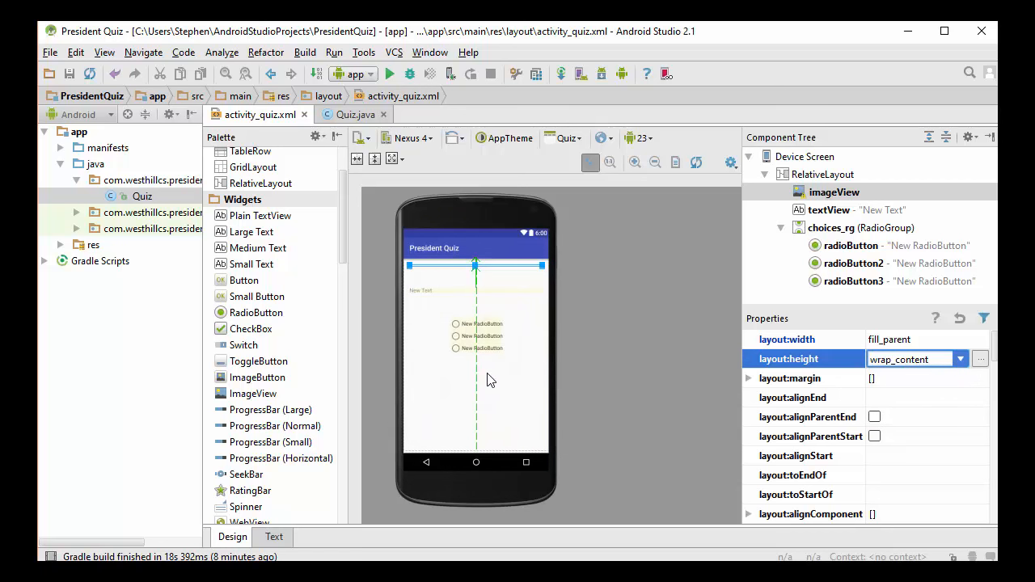
mouse_move(479, 385)
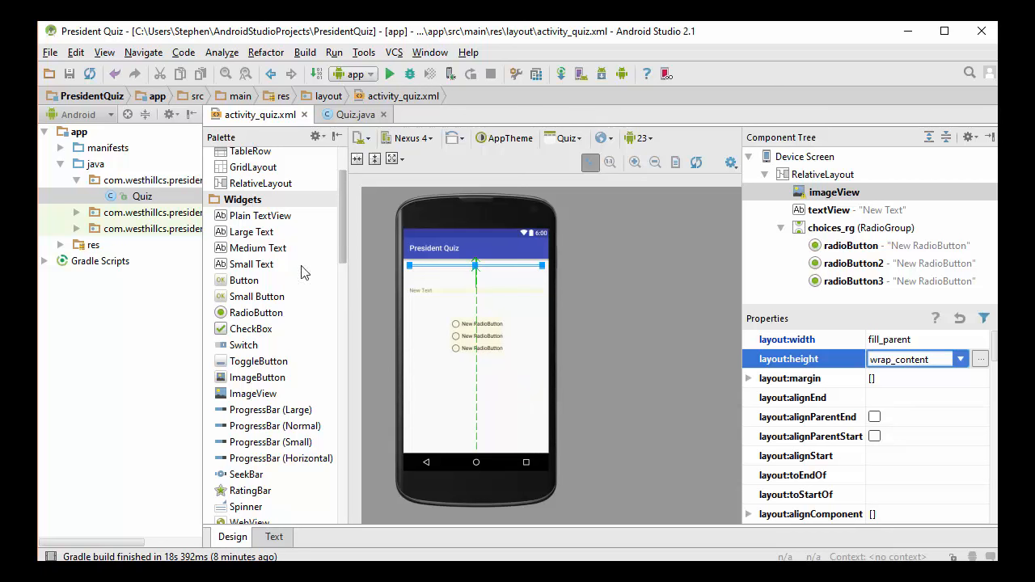
drag(244, 280, 471, 372)
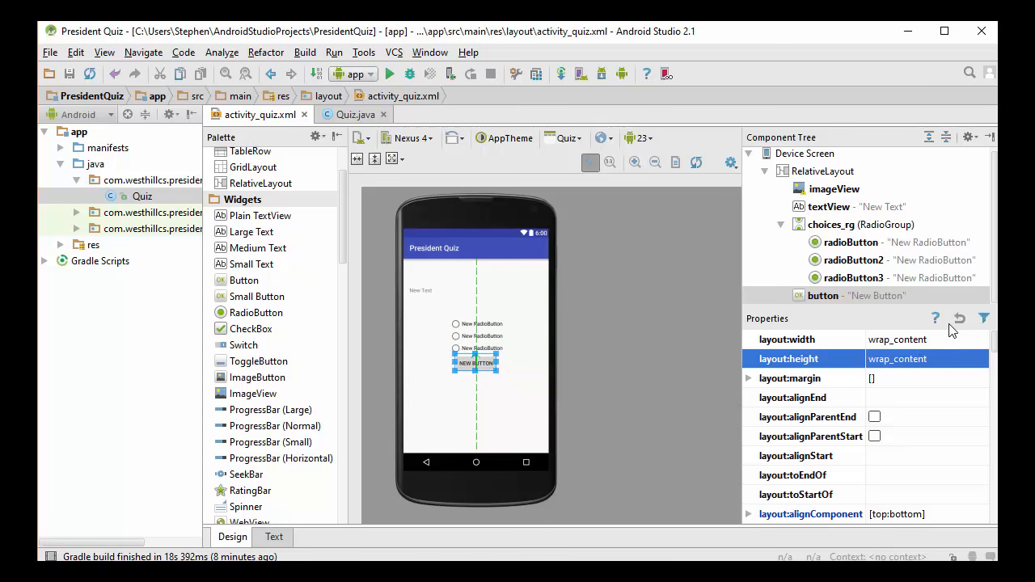
scroll(down, 3)
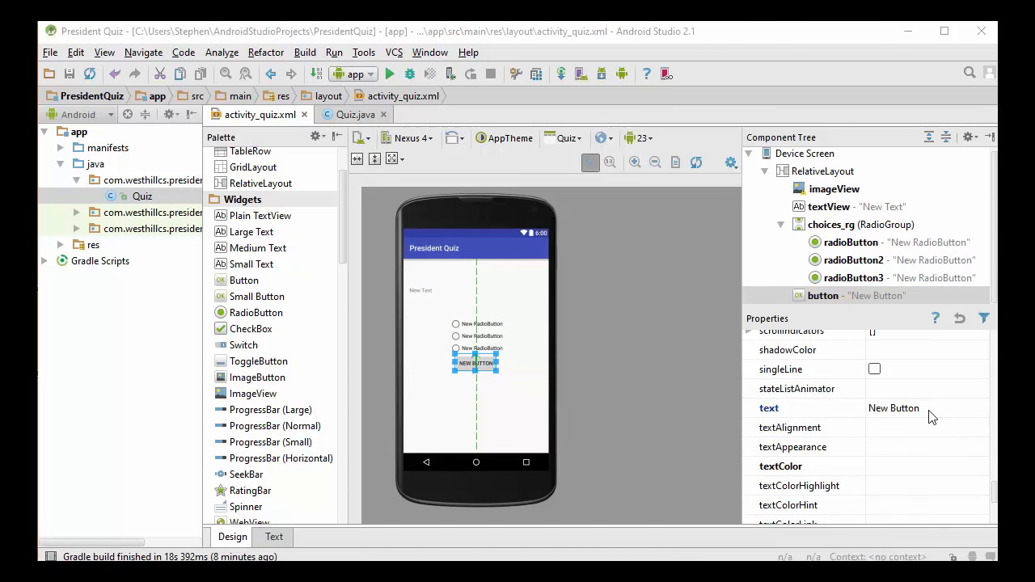
click(914, 408)
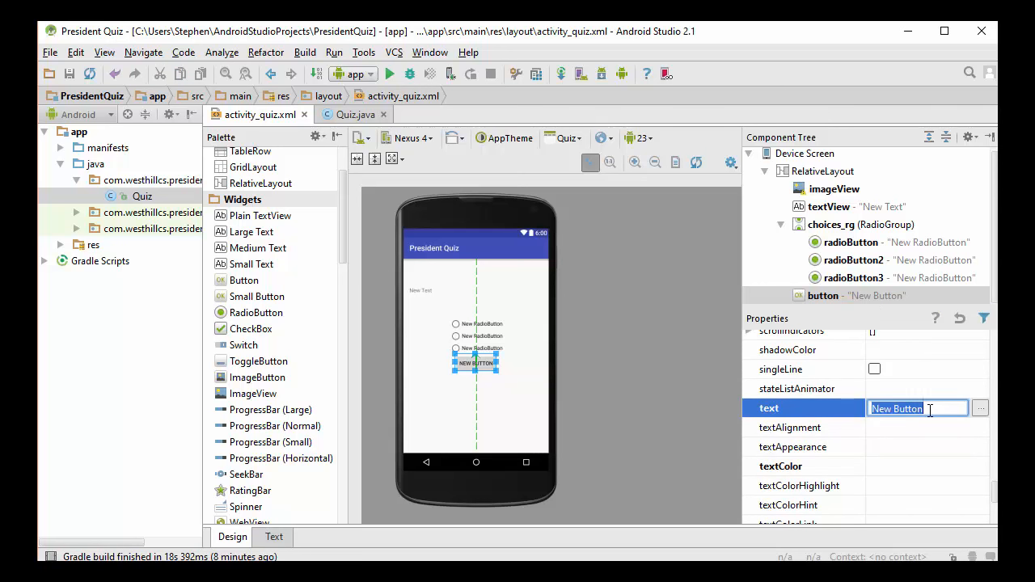
text(Sub)
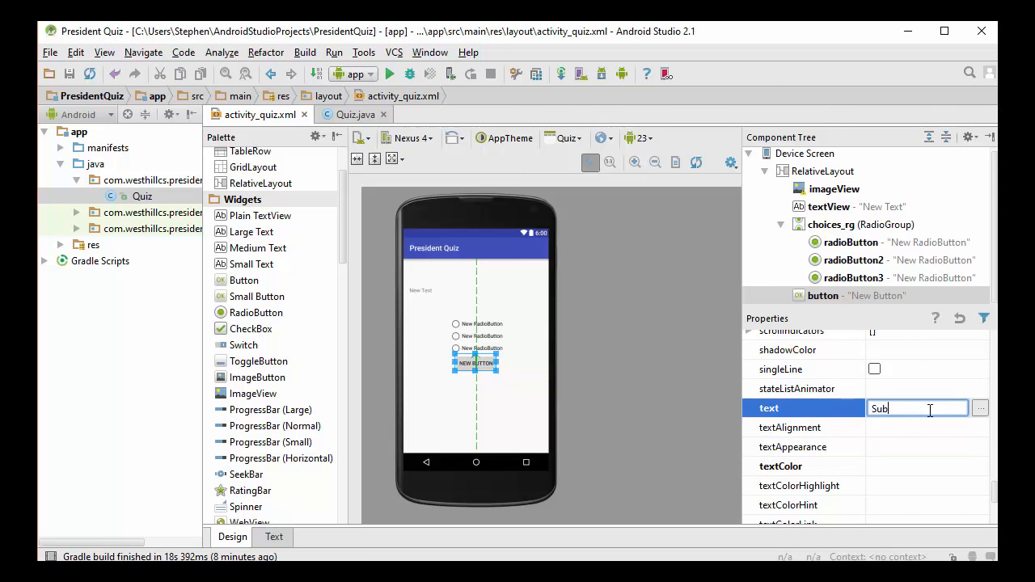
text(SUBMIT)
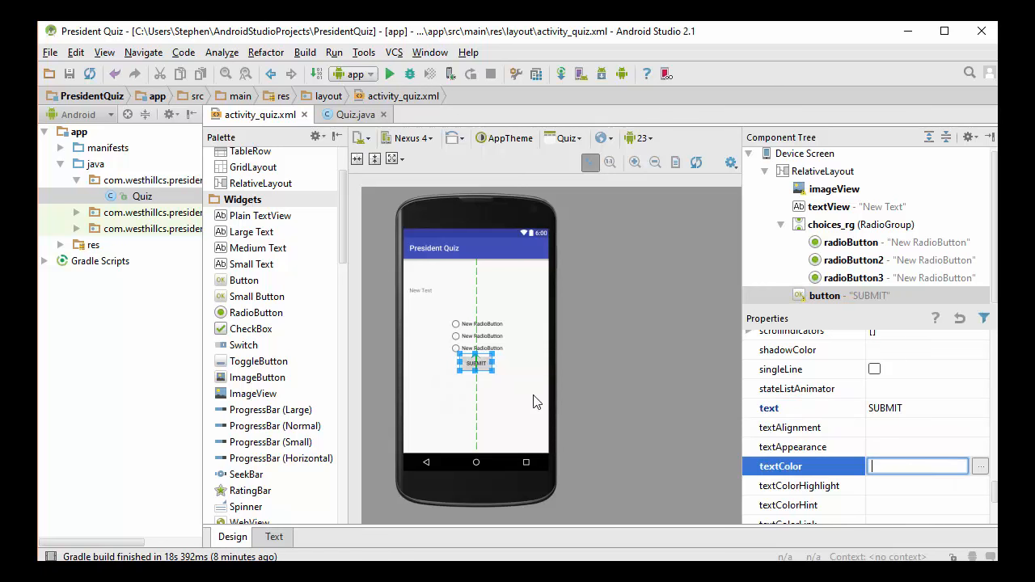
mouse_move(507, 380)
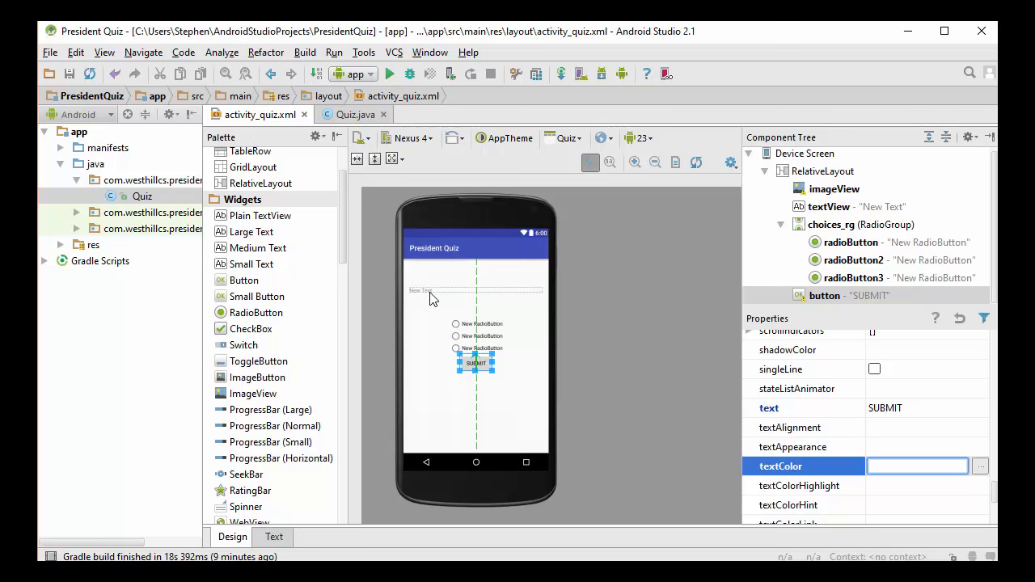
Change the New Text TextView's id to question_tv and accept updating its usages.
click(917, 466)
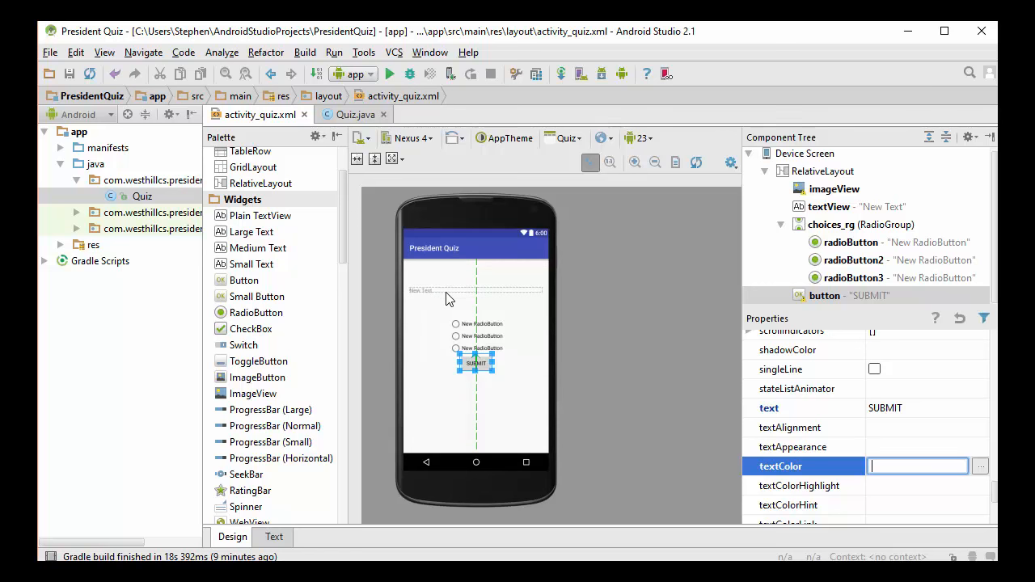
click(844, 210)
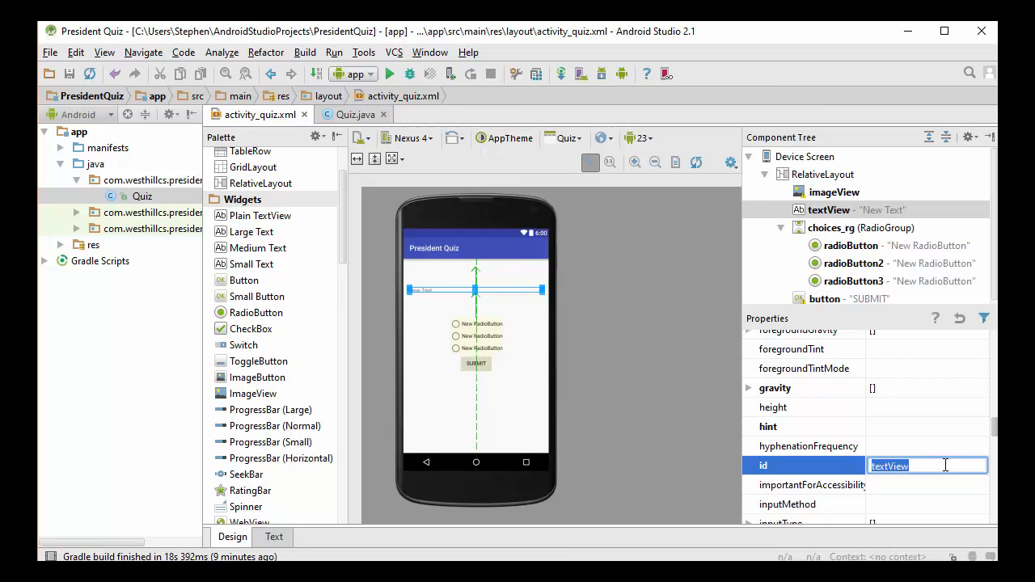
text(question_tv)
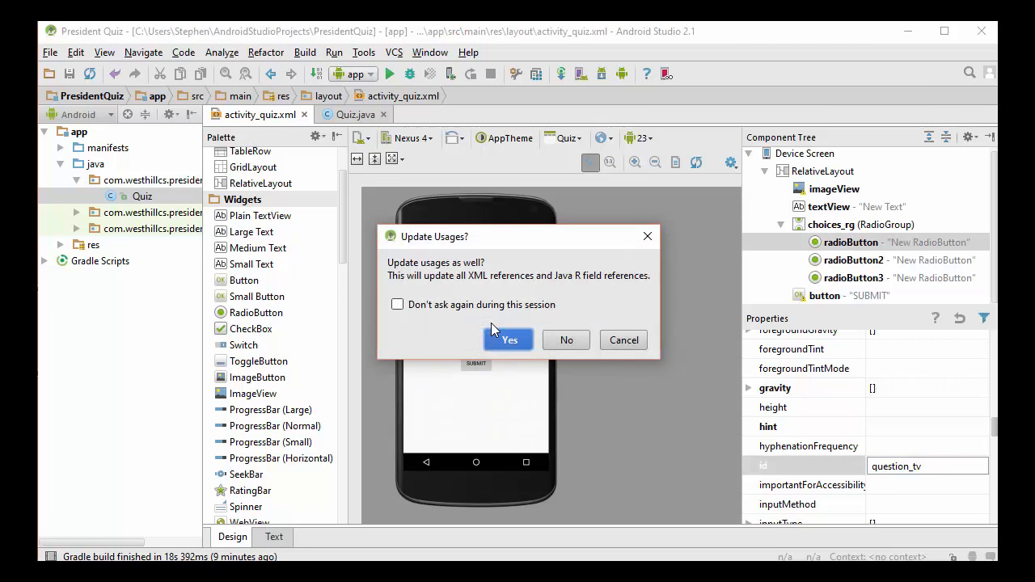
click(508, 340)
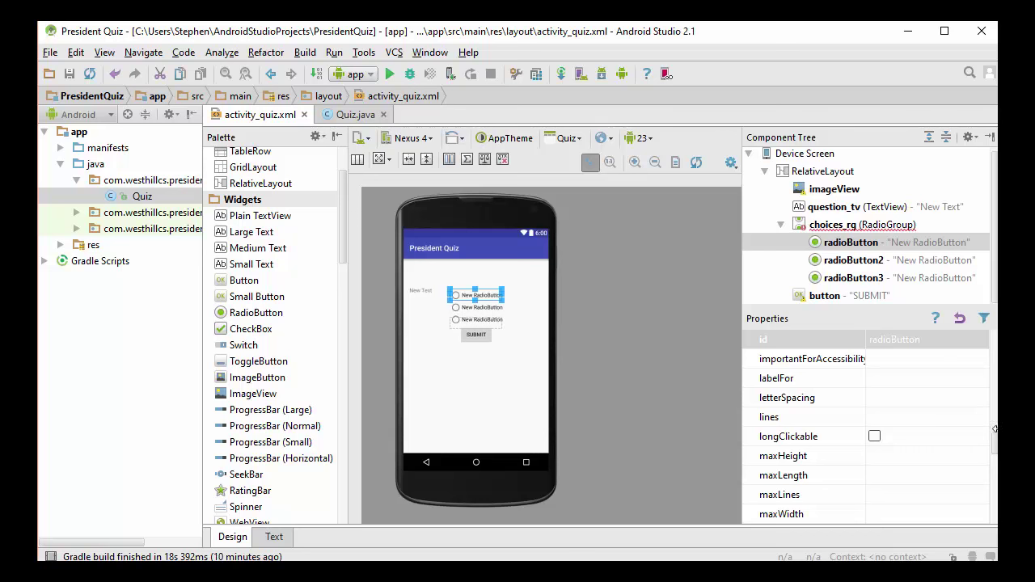
mouse_move(518, 326)
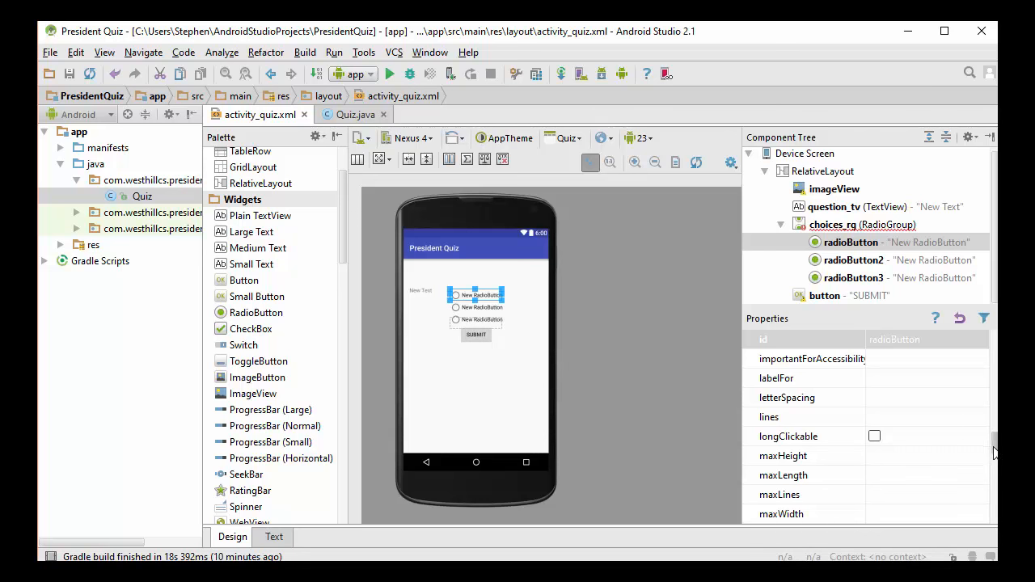
Give the three RadioButtons the ids a_rb, b_rb and c_rb.
scroll(down, 3)
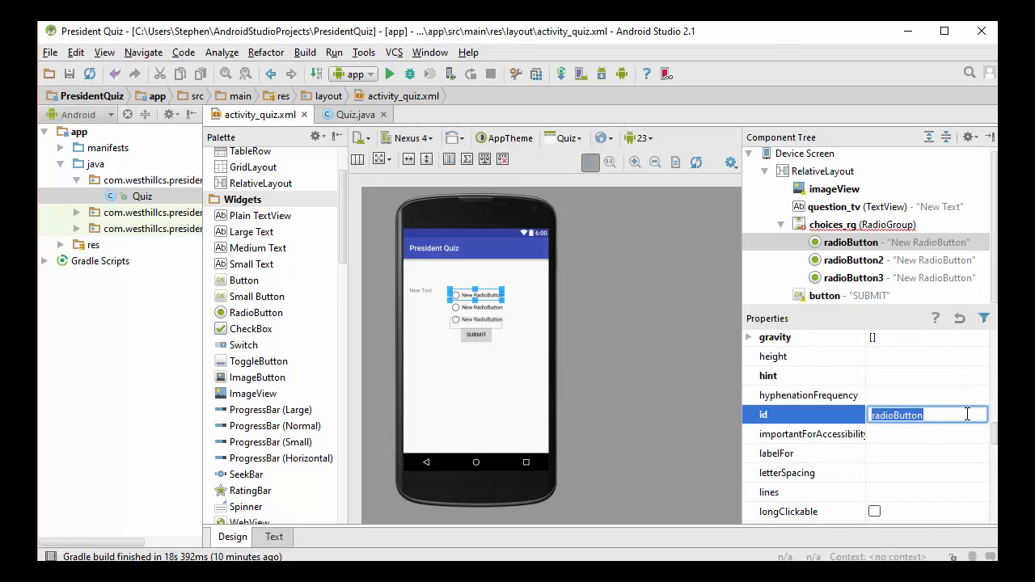
text(a_rb)
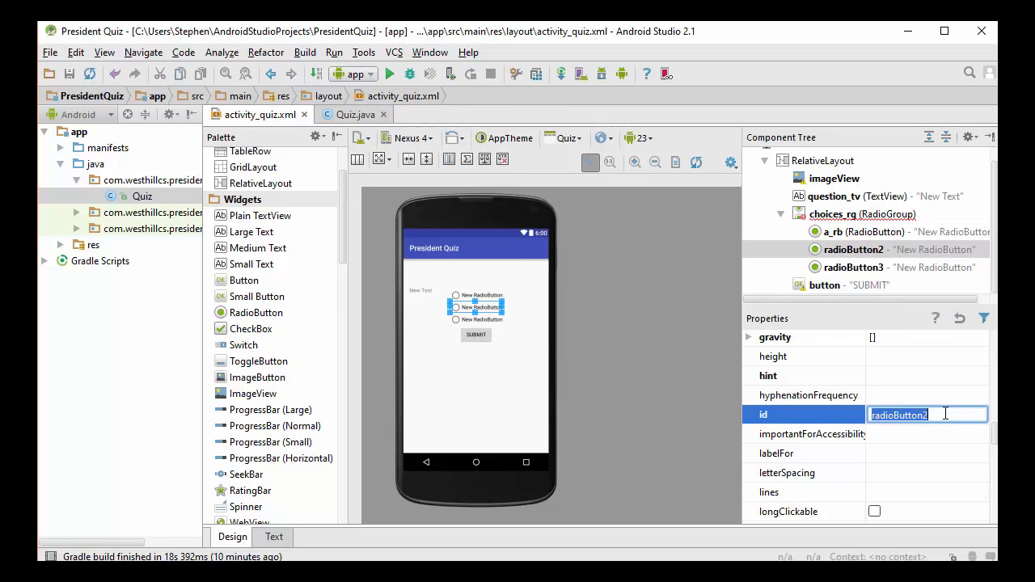
text(b_)
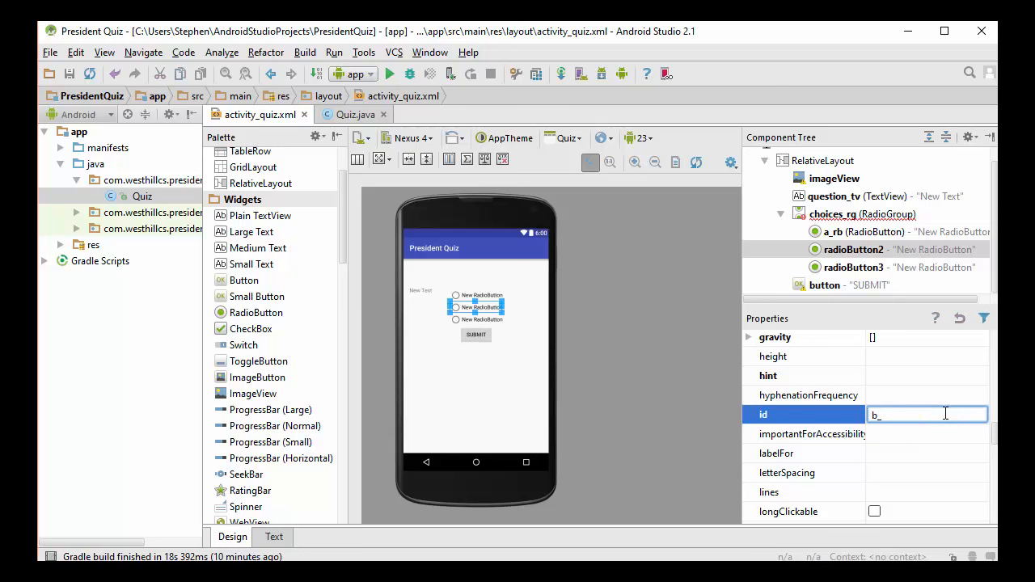
text(rb)
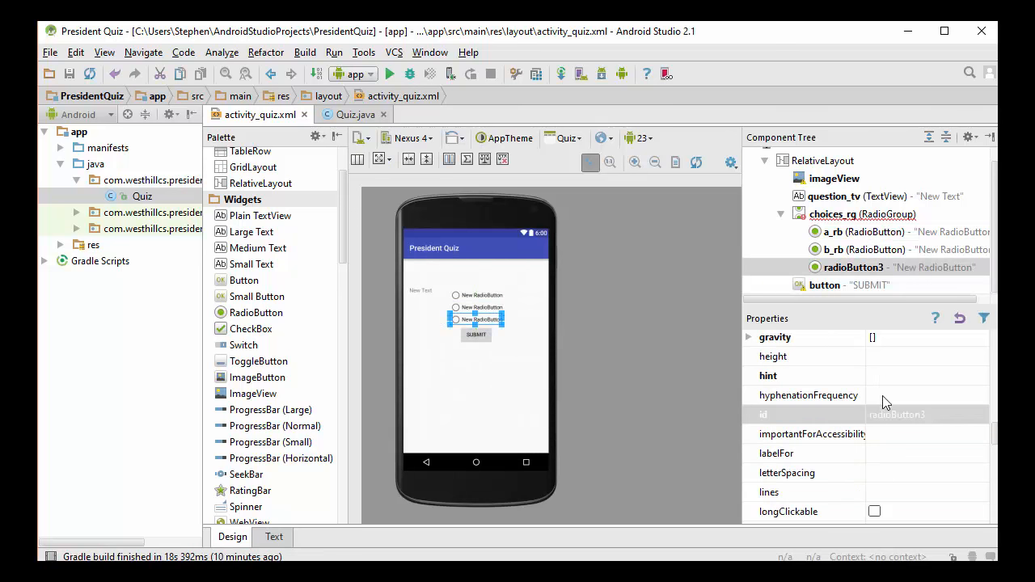
click(926, 414)
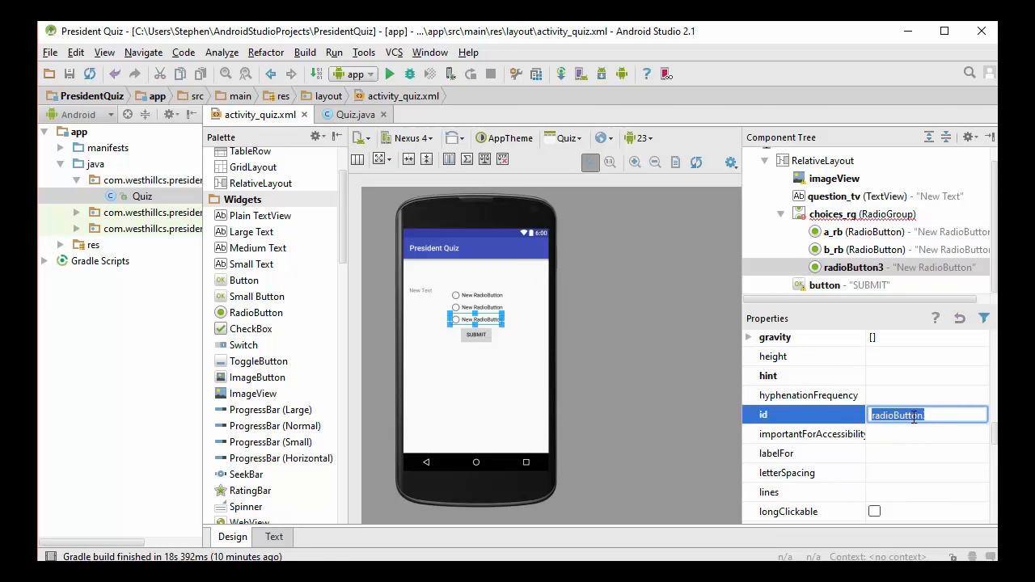
text(c_rb)
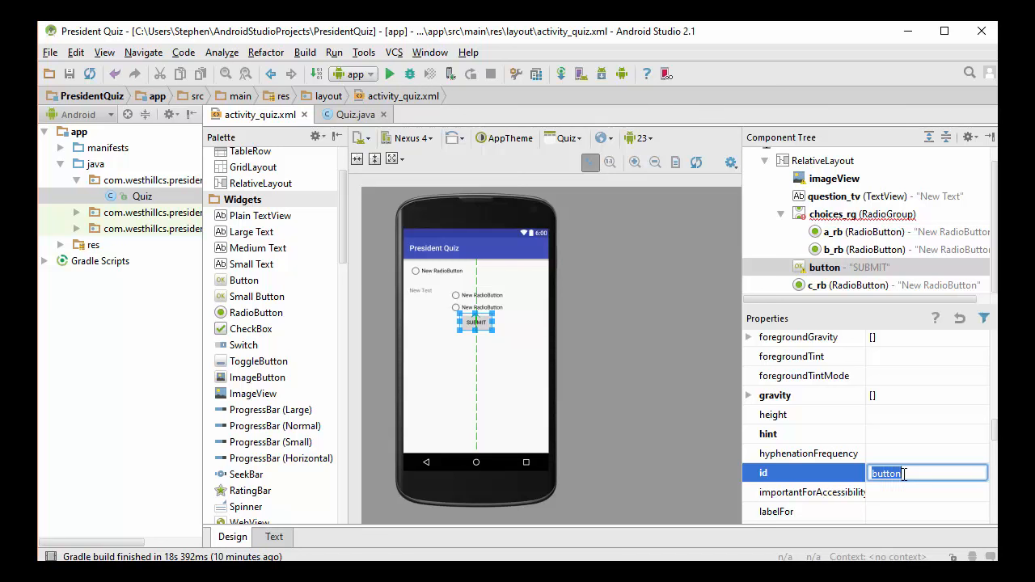
Set the Button id to submit_b, then imageView's id to picture_iv, confirming usage updates.
text(submit_b)
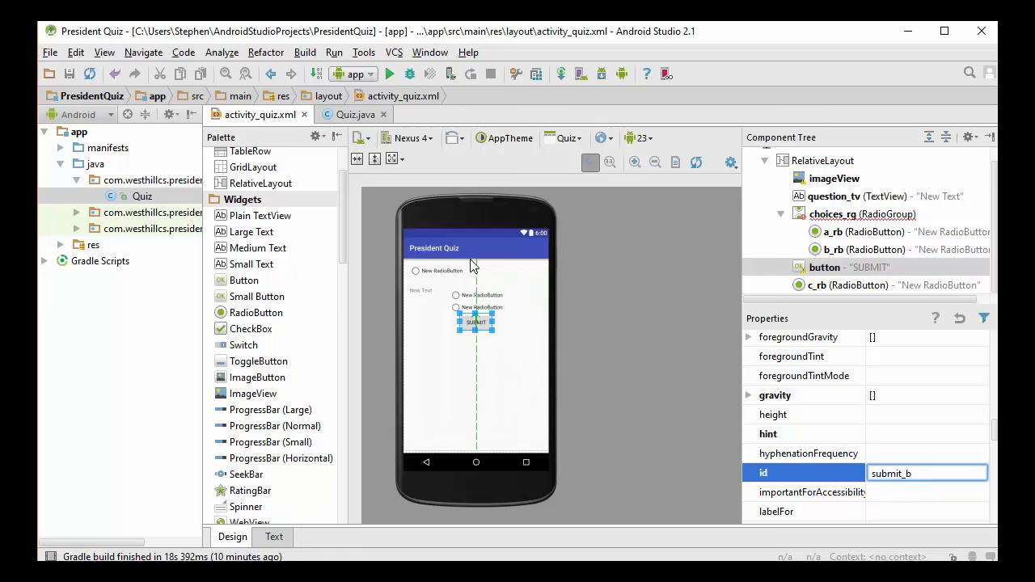
mouse_move(855, 188)
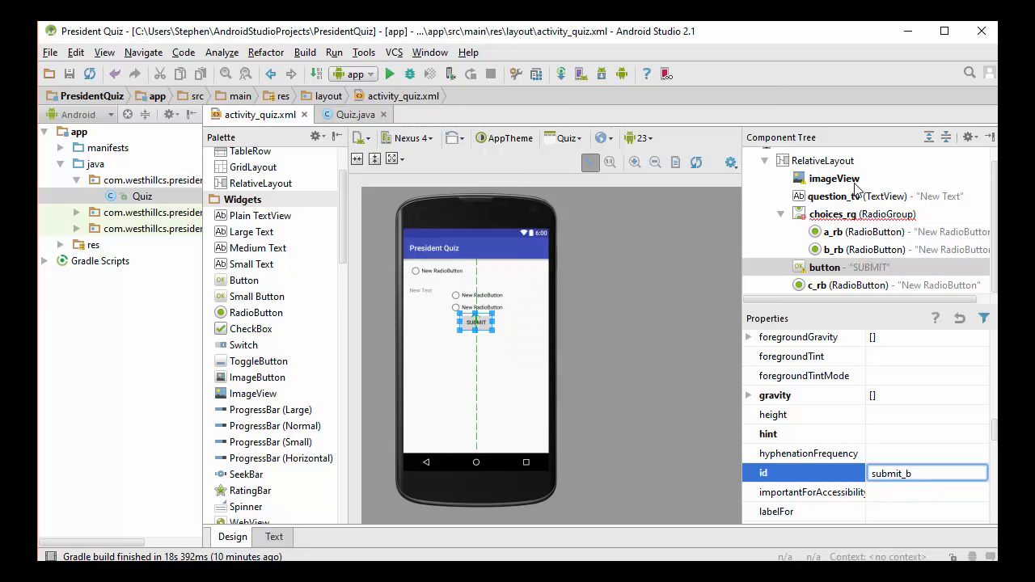
click(834, 178)
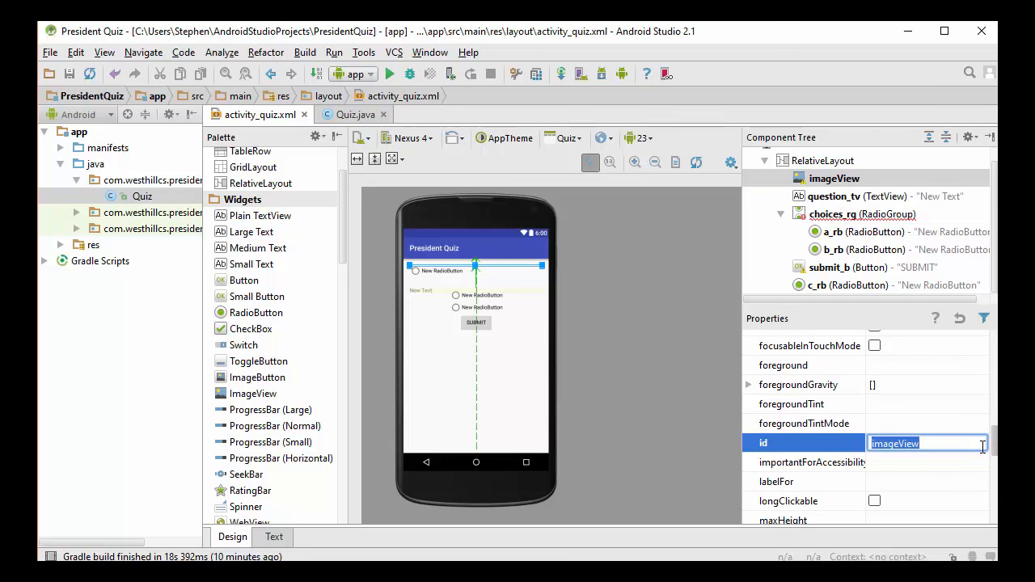
text(p)
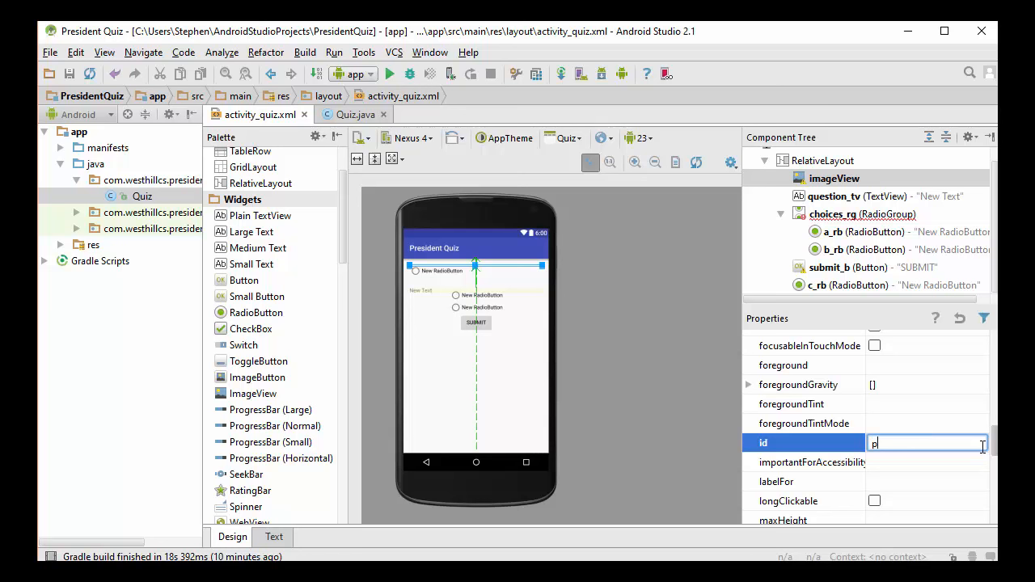
text(icture_iv)
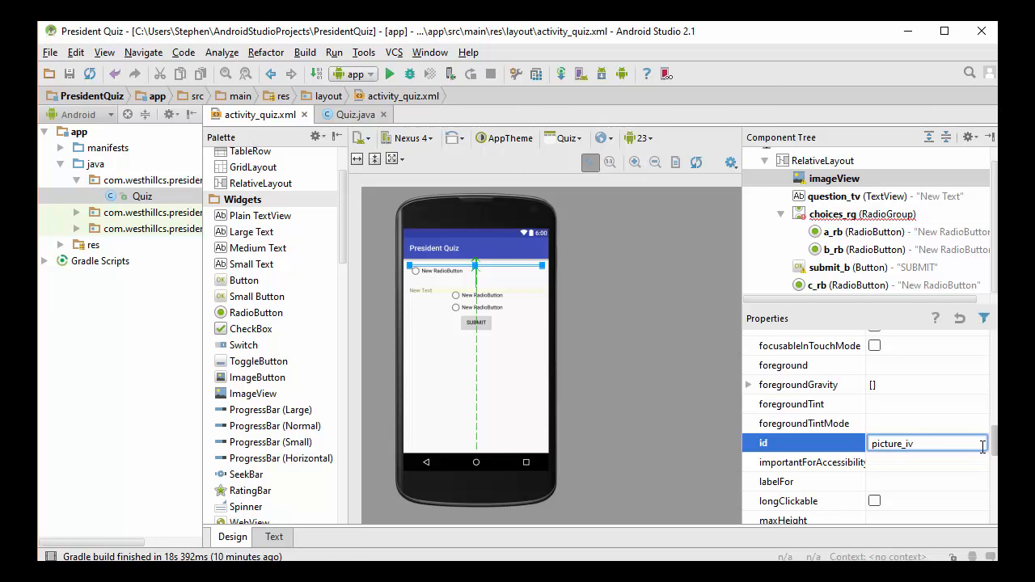
key(Enter)
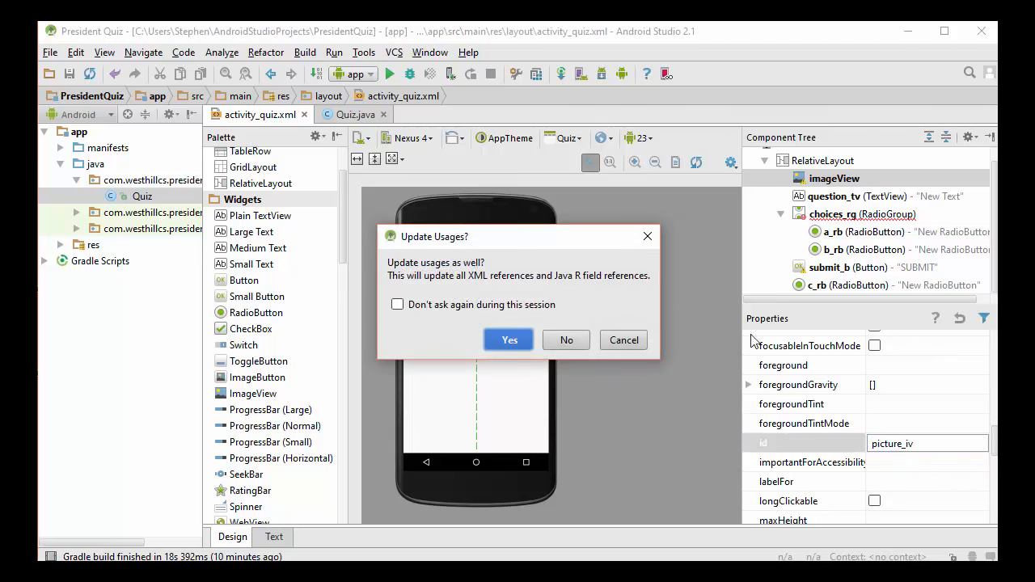
click(508, 340)
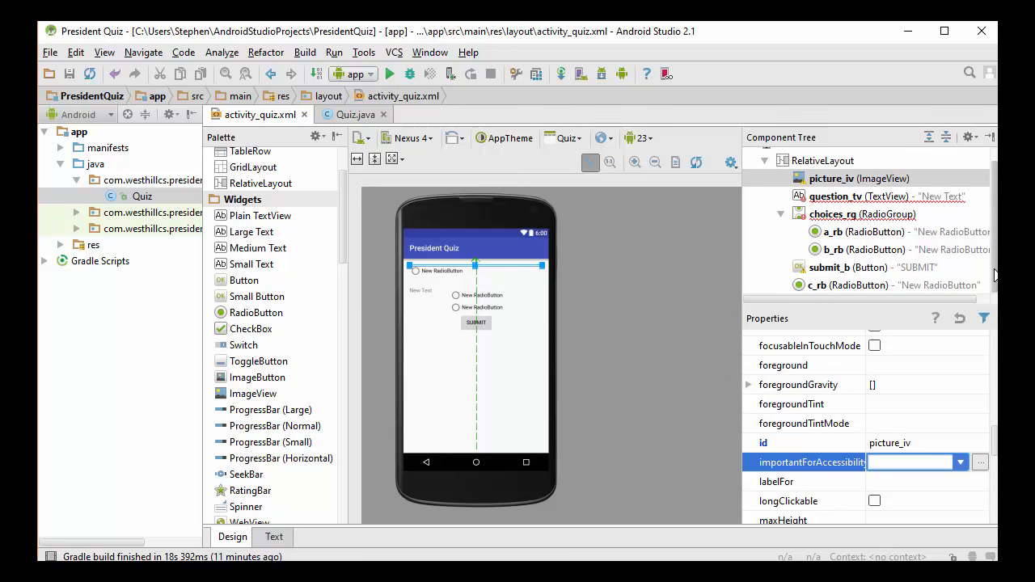
mouse_move(715, 304)
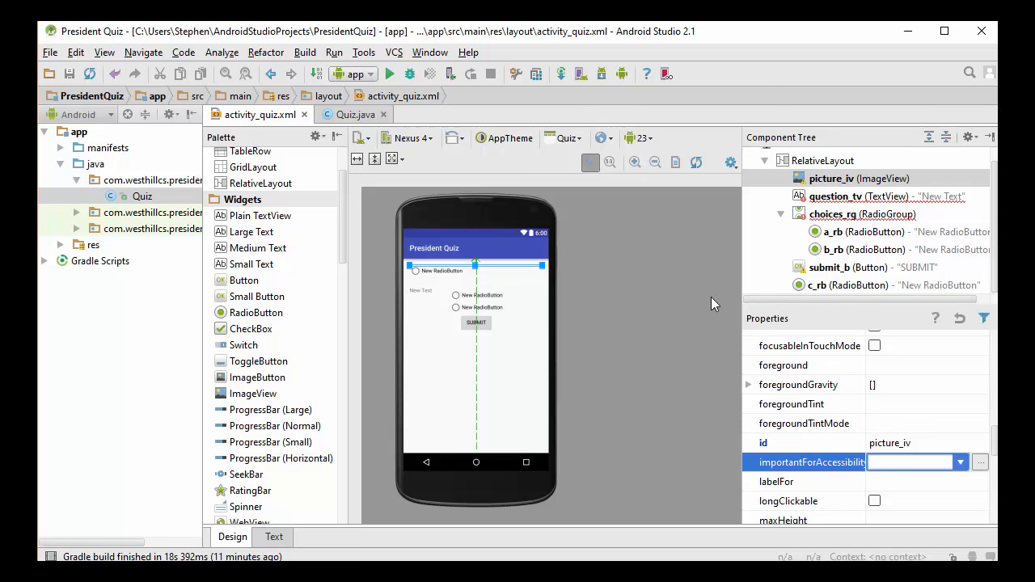
Drag the SUBMIT button down to sit just beneath the radio buttons.
click(476, 323)
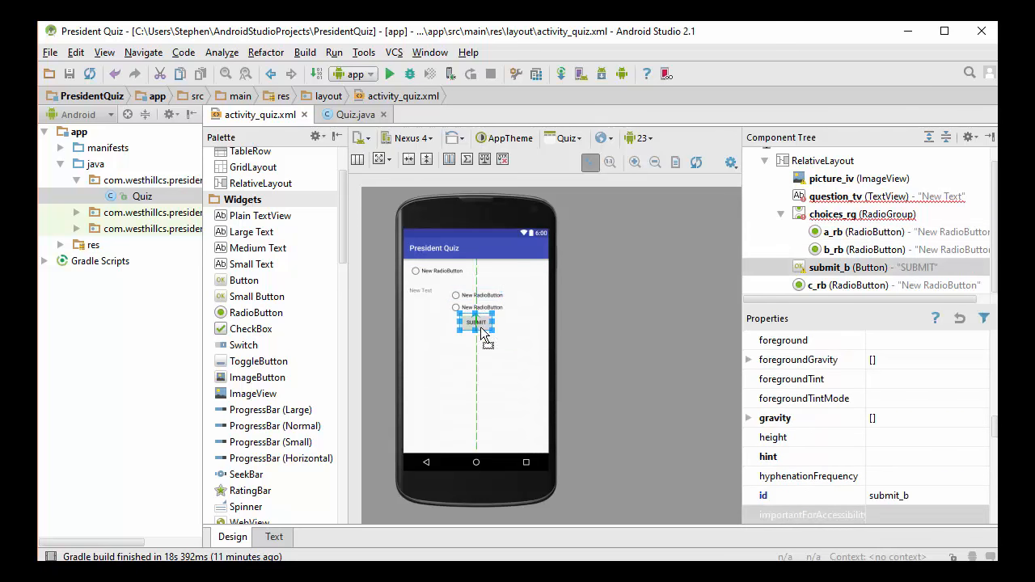
drag(475, 322, 475, 356)
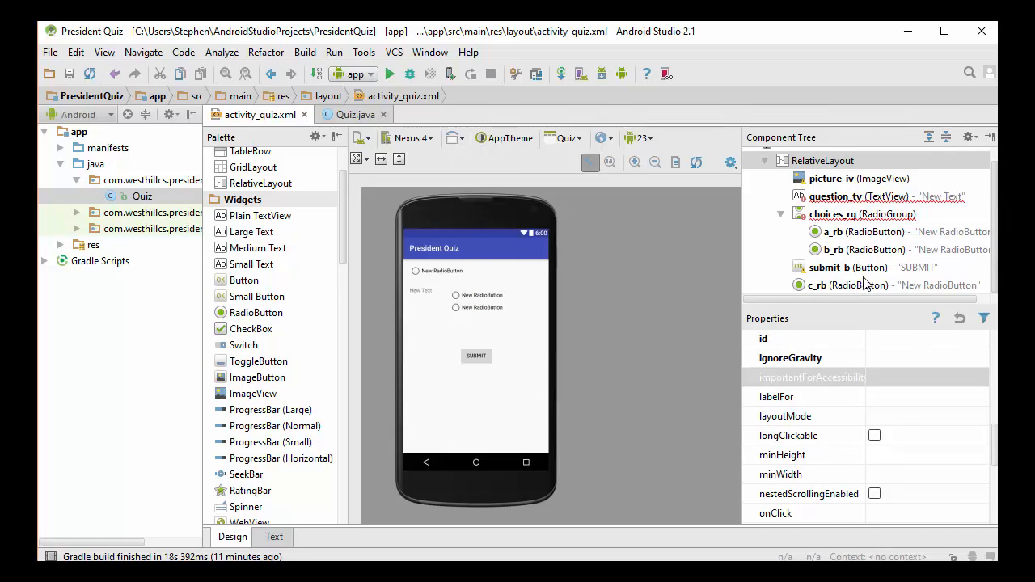
click(850, 284)
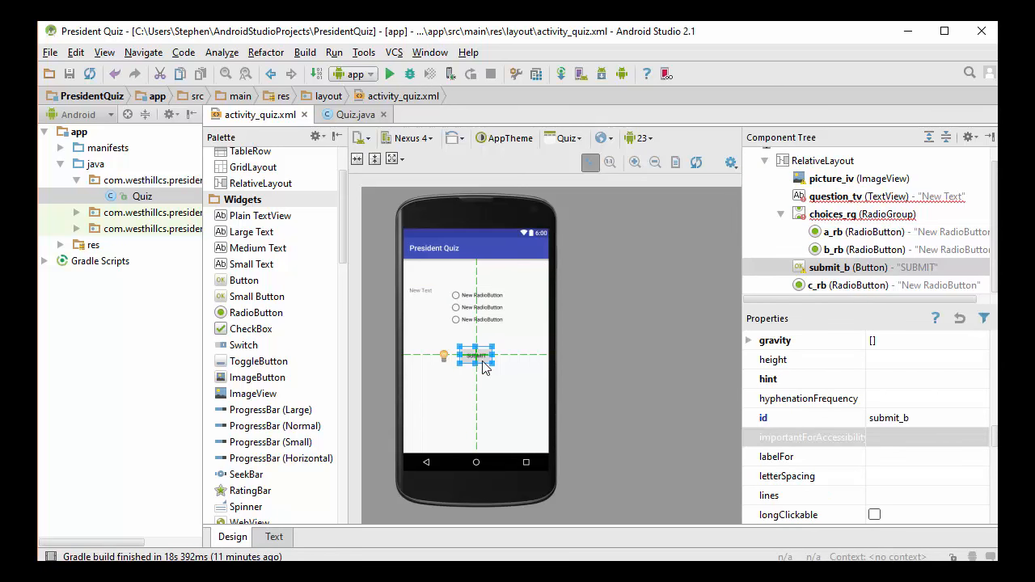
drag(475, 355, 475, 351)
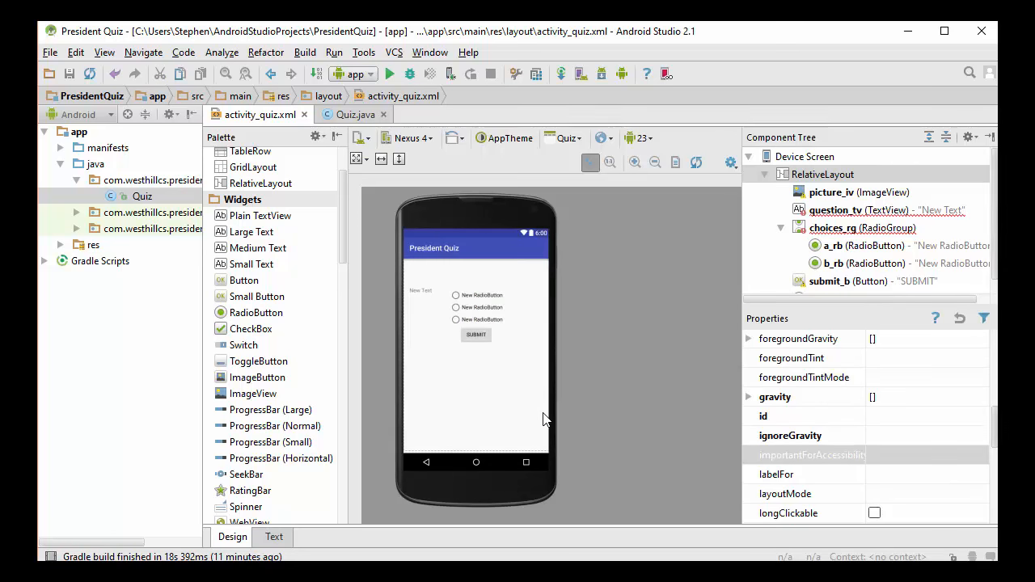
mouse_move(495, 289)
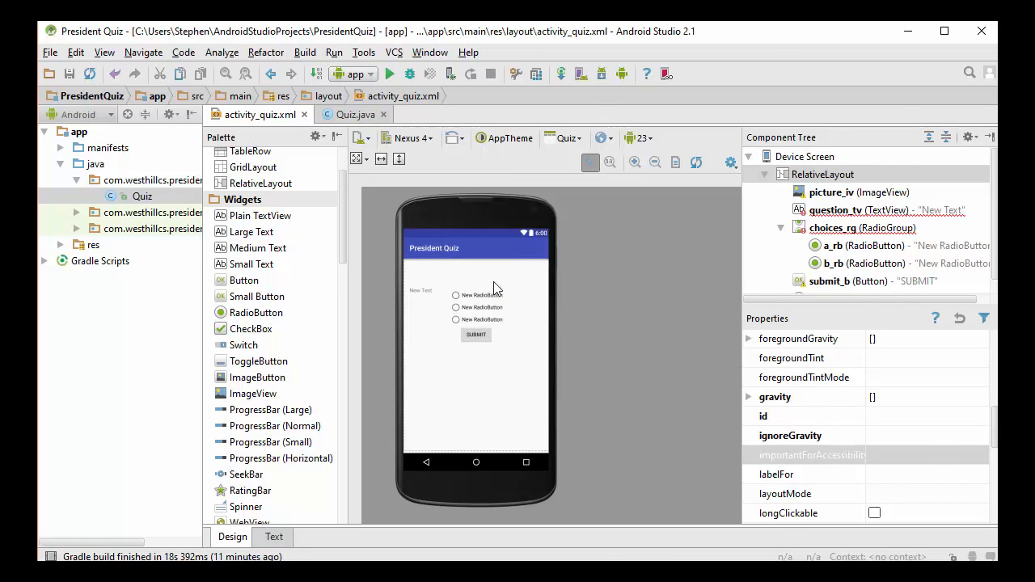